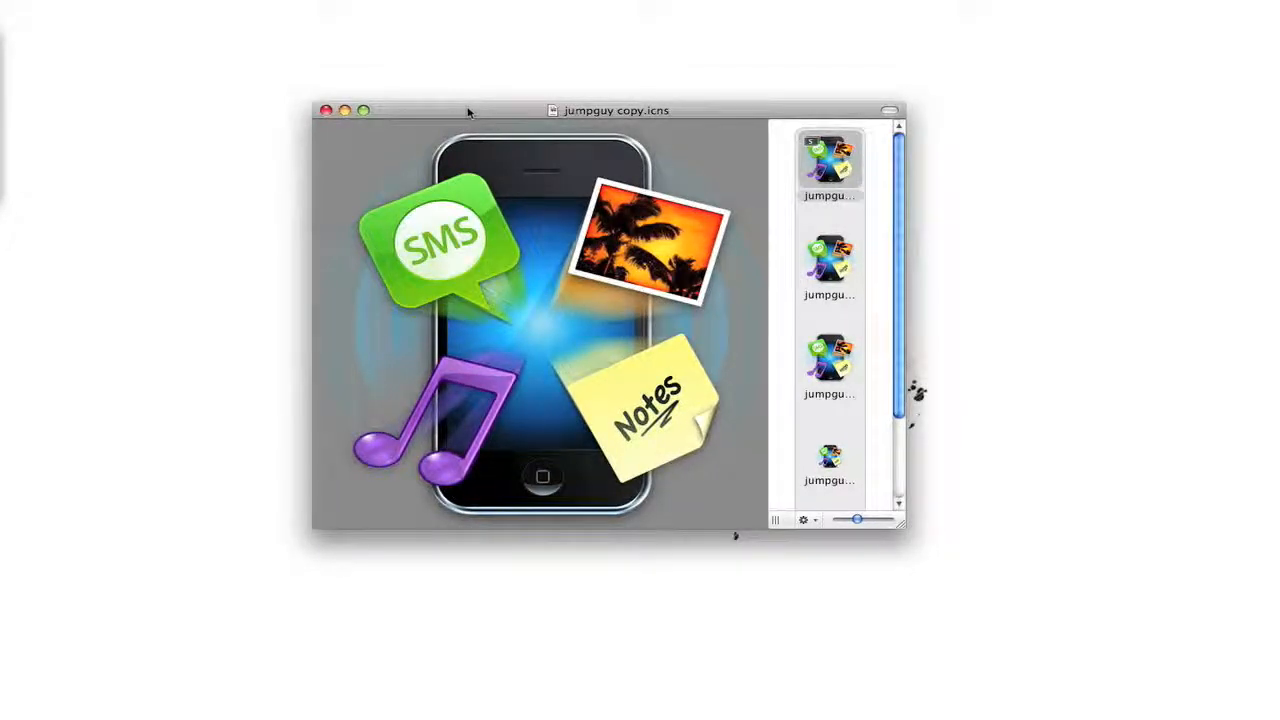
Step: Move the Preview icon window aside so PhoneView's photo albums list shows
{"action": "left_click_drag", "start_coordinate": [616, 110], "coordinate": [516, 104]}
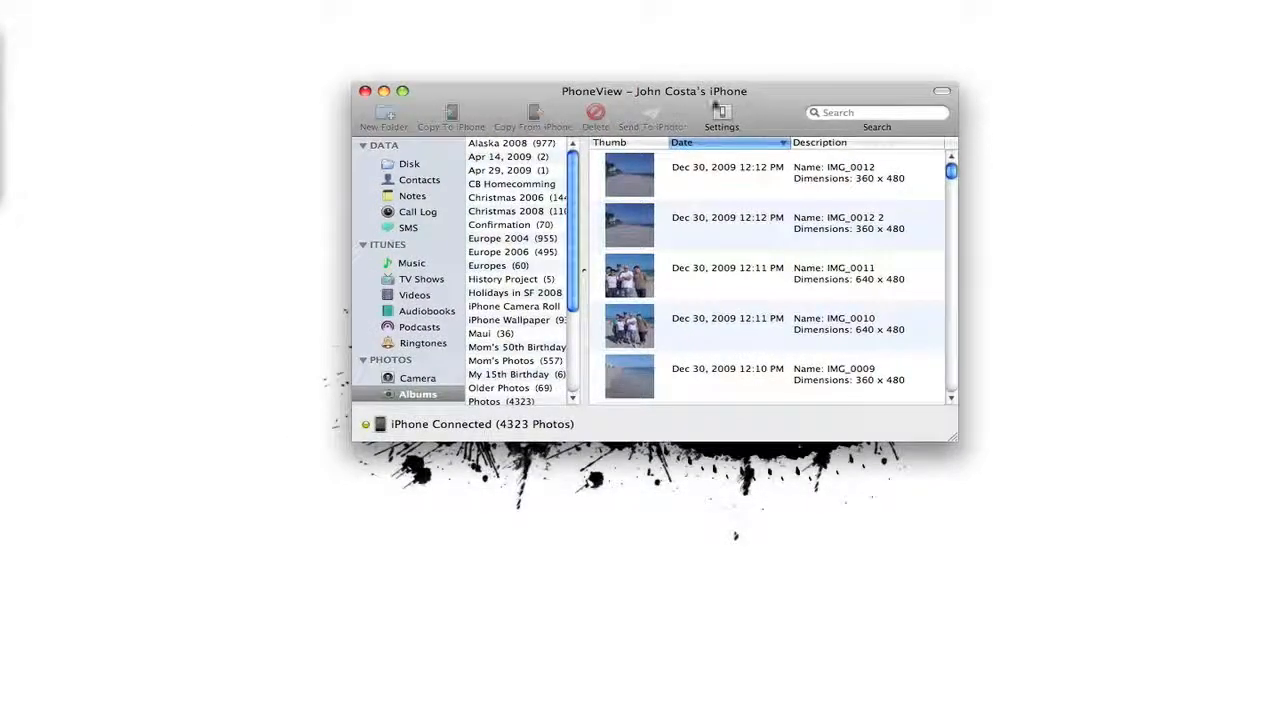
Step: Browse Notes and SMS, then list Music and play Kanye West's Heartless
{"action": "left_click", "coordinate": [412, 196]}
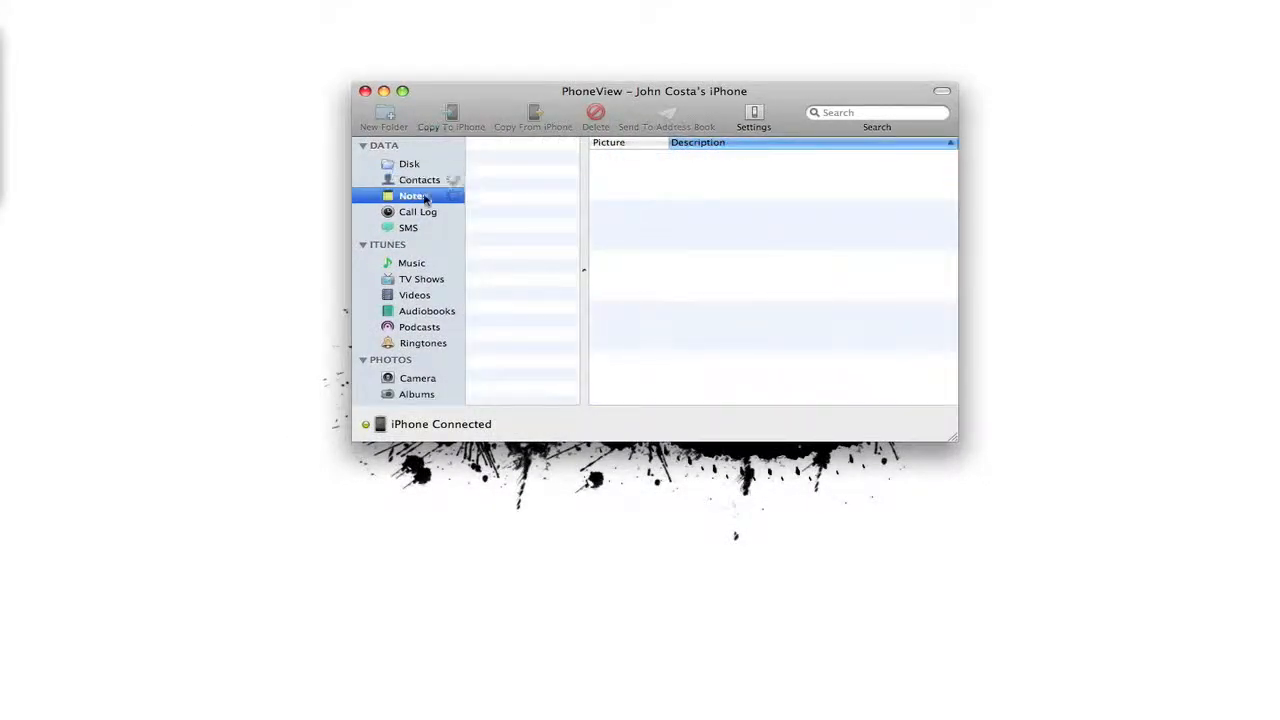
{"action": "left_click", "coordinate": [408, 228]}
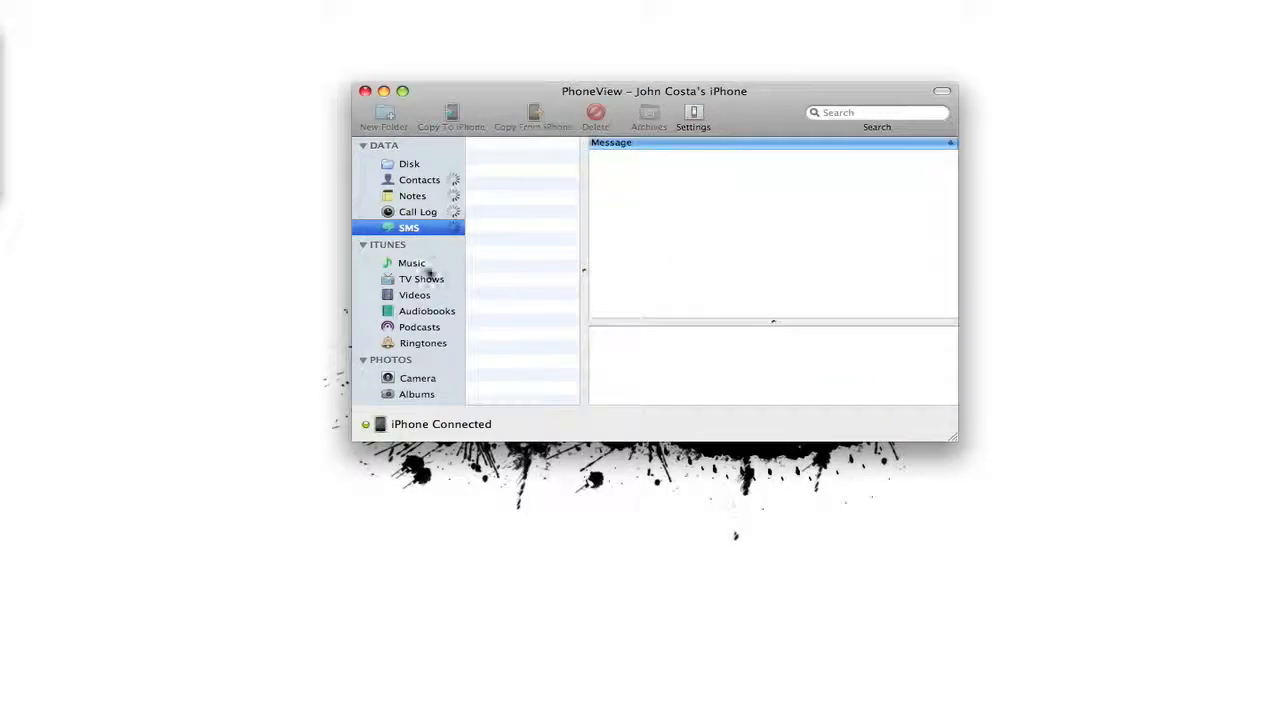
{"action": "left_click", "coordinate": [412, 262]}
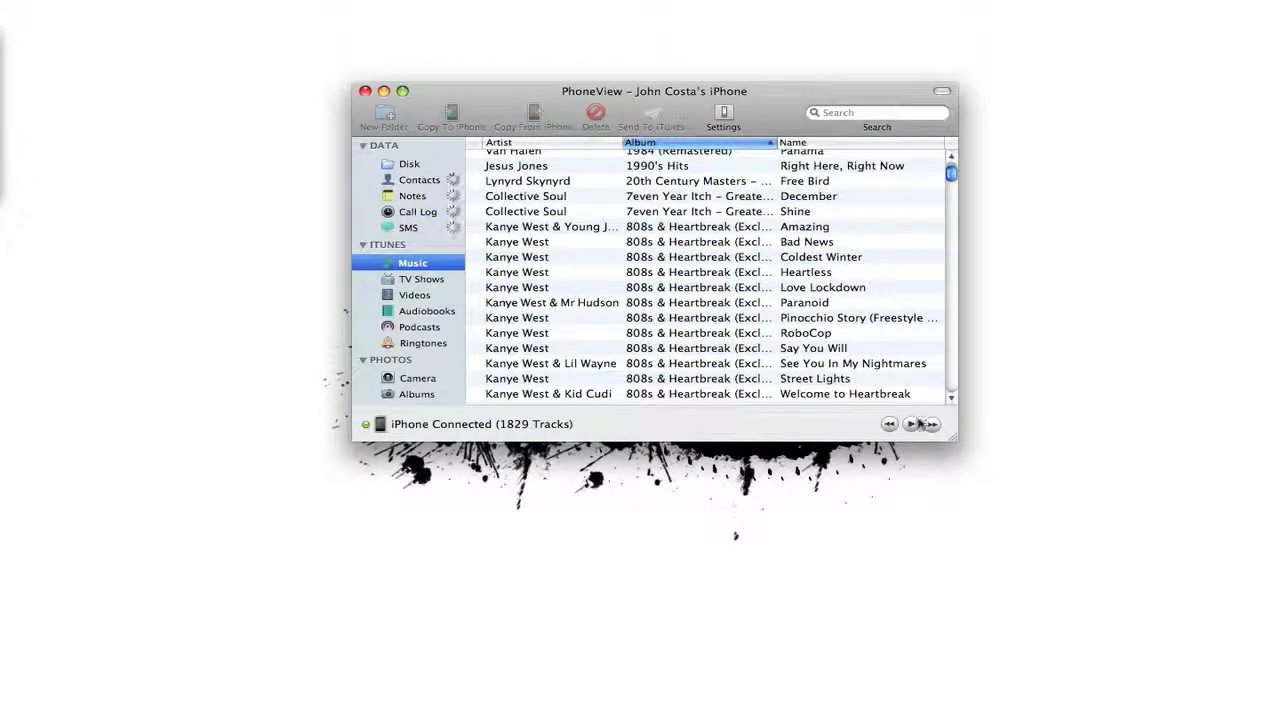
{"action": "left_click", "coordinate": [700, 272]}
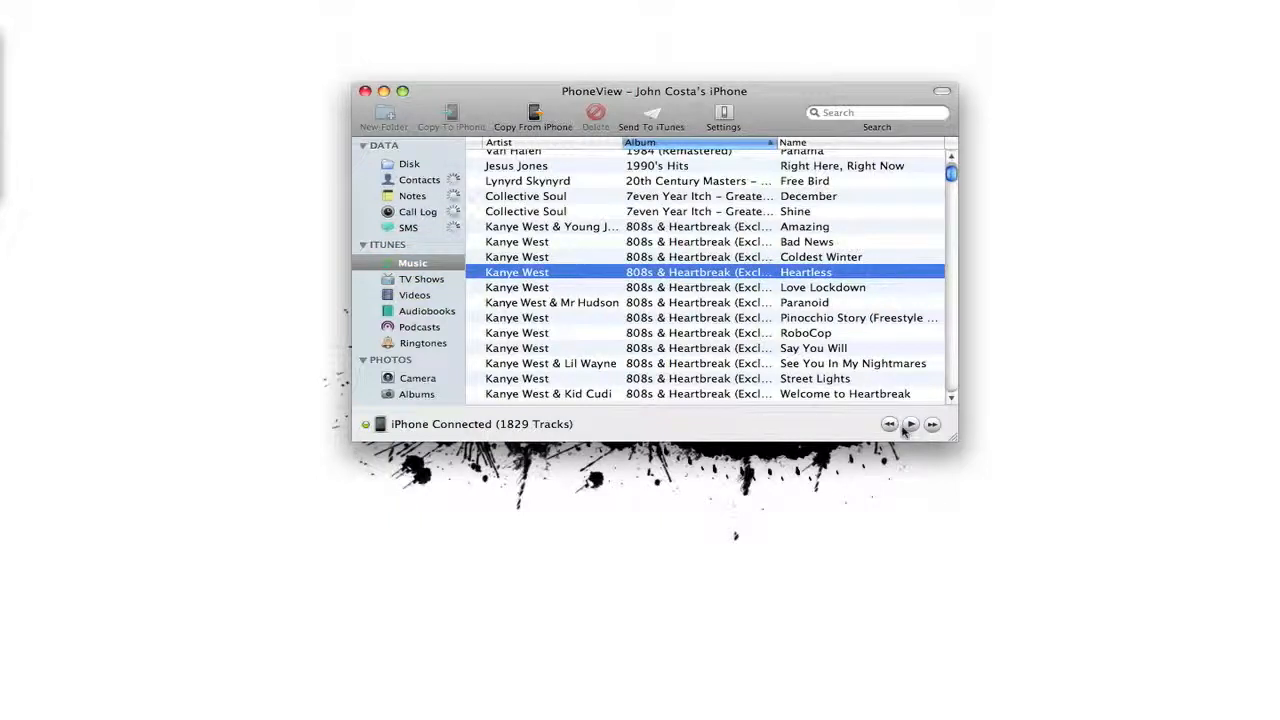
{"action": "left_click", "coordinate": [910, 424]}
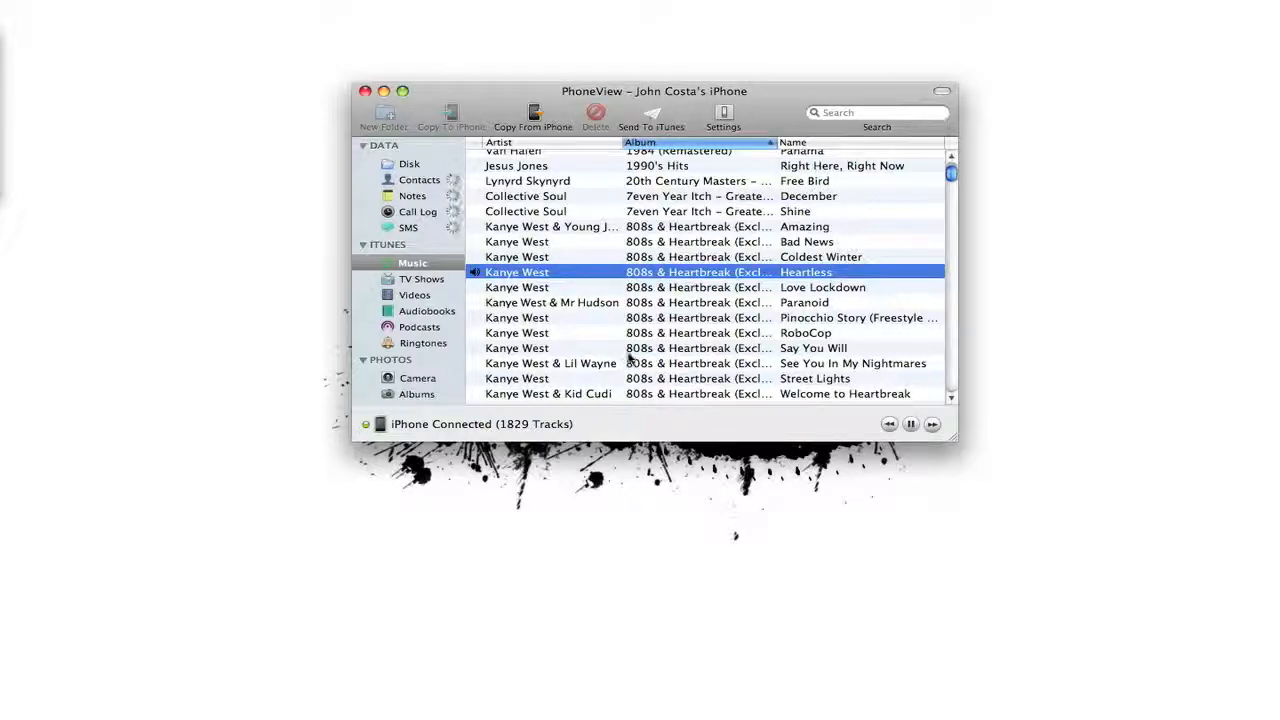
Step: Browse TV Shows, Podcasts, Ringtones and Camera, then show the full photo Albums list
{"action": "left_click", "coordinate": [422, 280]}
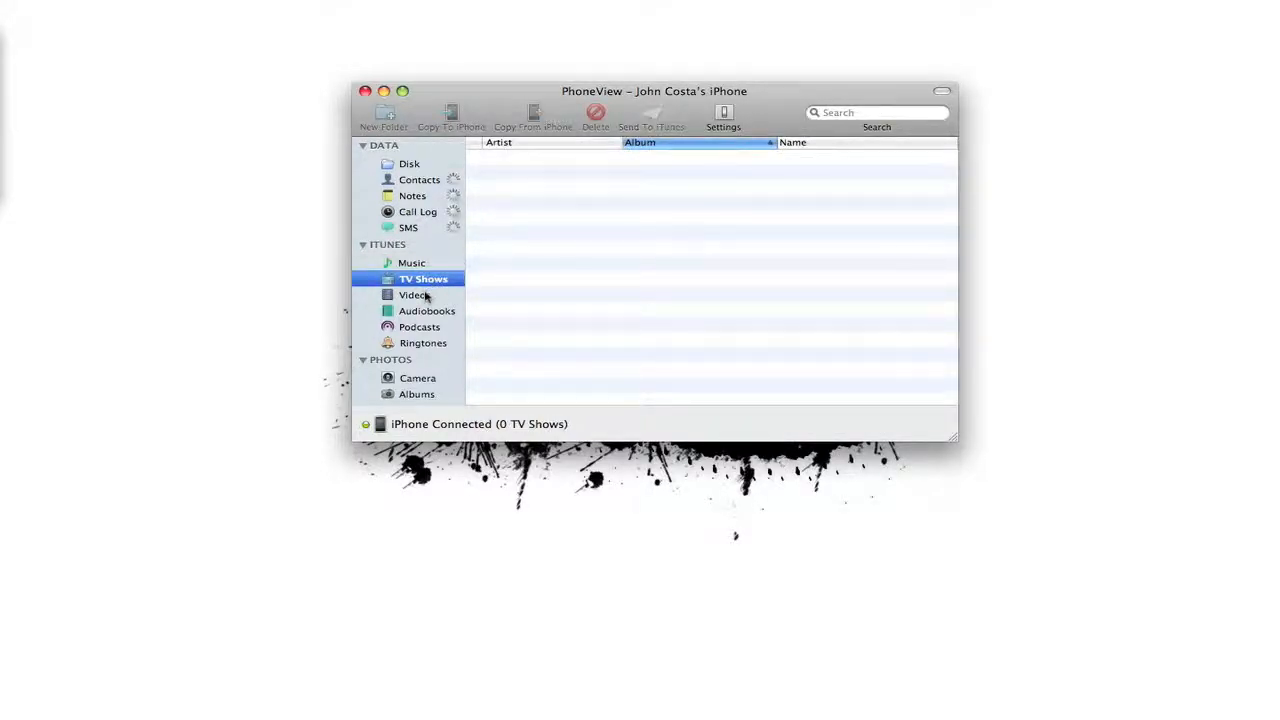
{"action": "left_click", "coordinate": [420, 326]}
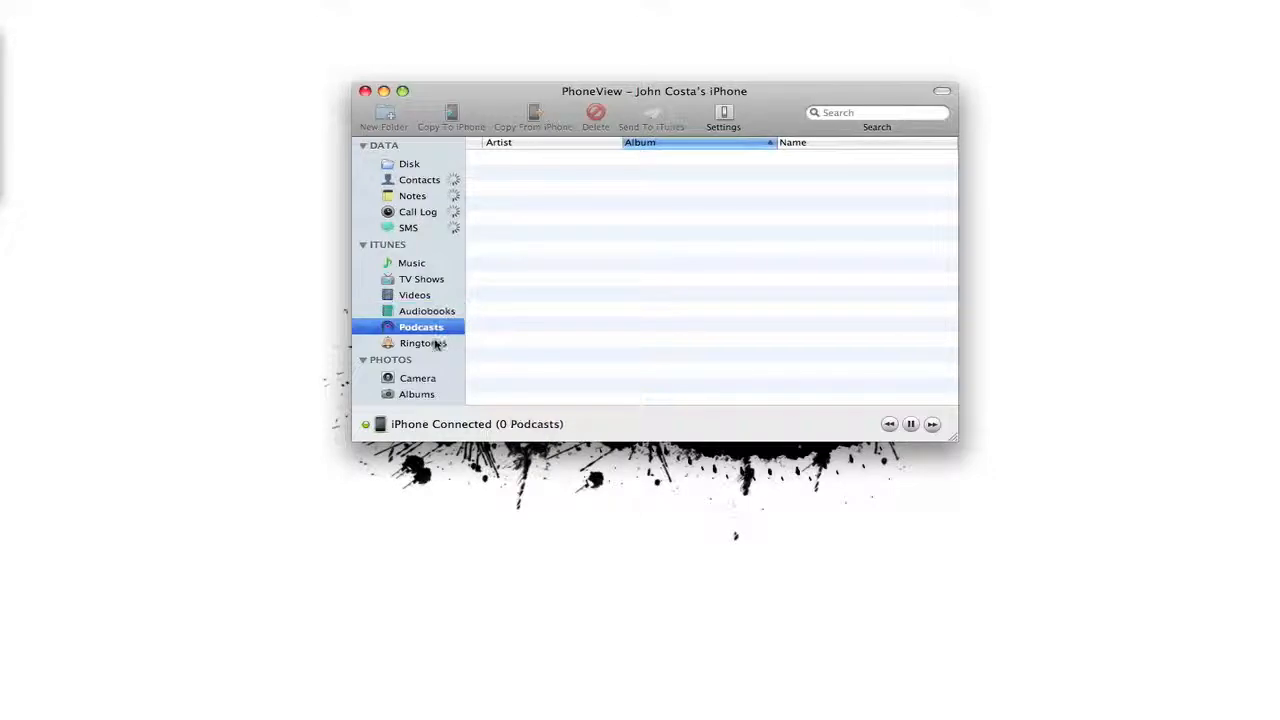
{"action": "left_click", "coordinate": [424, 342]}
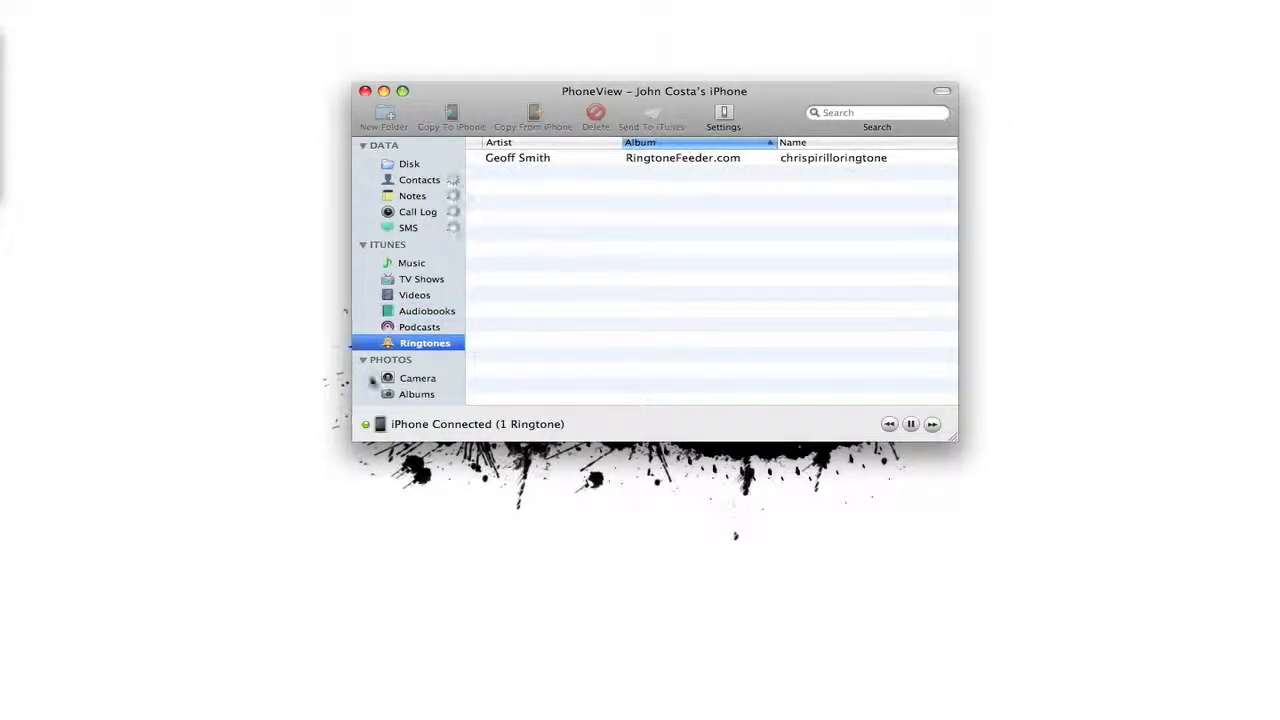
{"action": "left_click", "coordinate": [418, 378]}
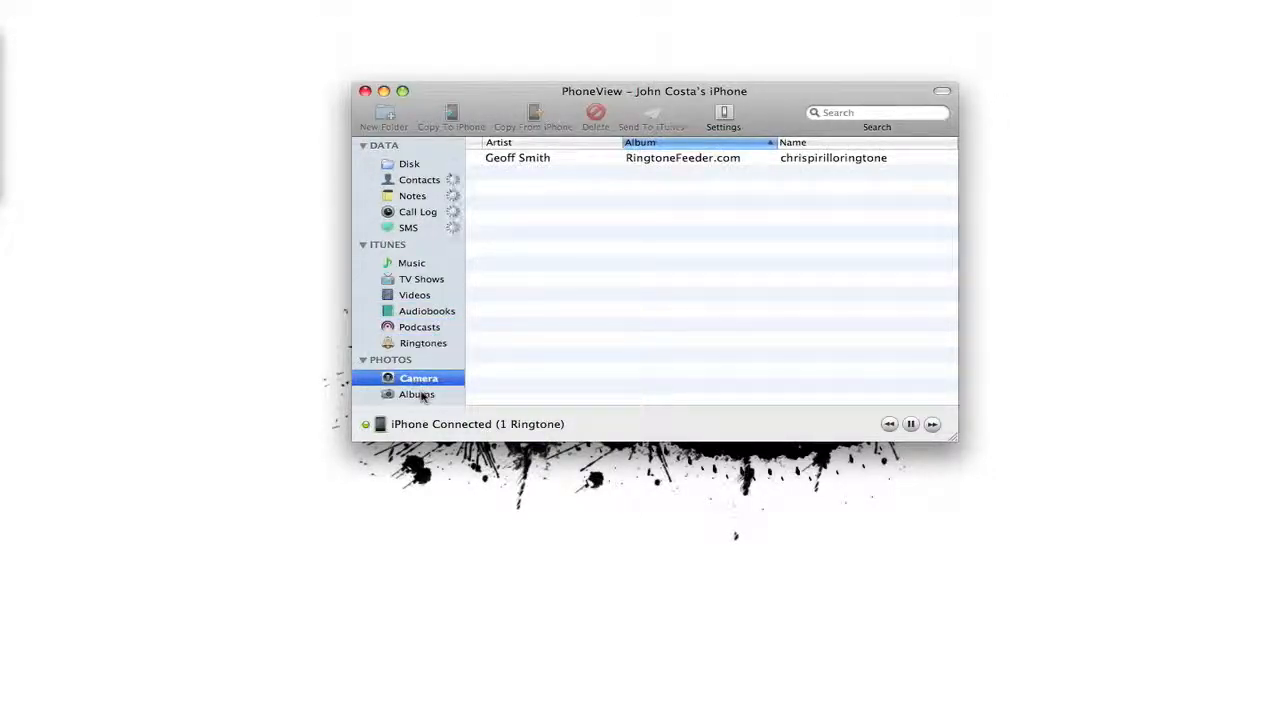
{"action": "left_click", "coordinate": [416, 394]}
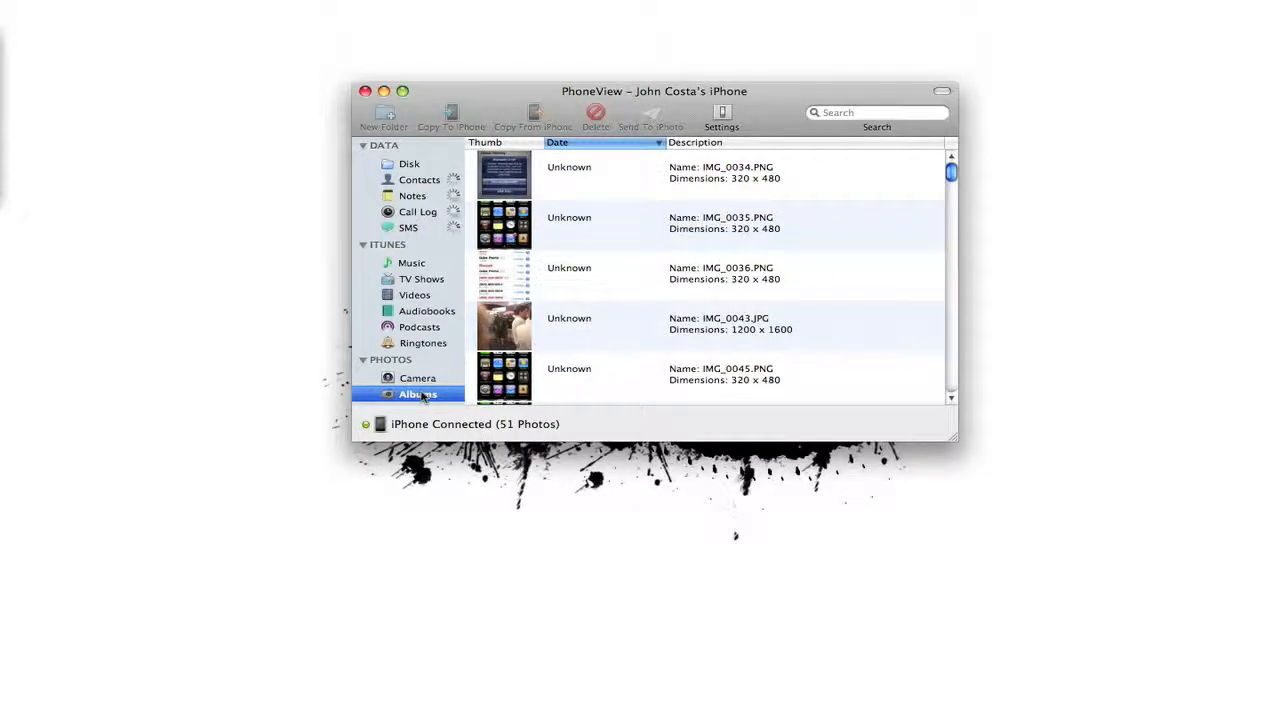
{"action": "left_click", "coordinate": [418, 392]}
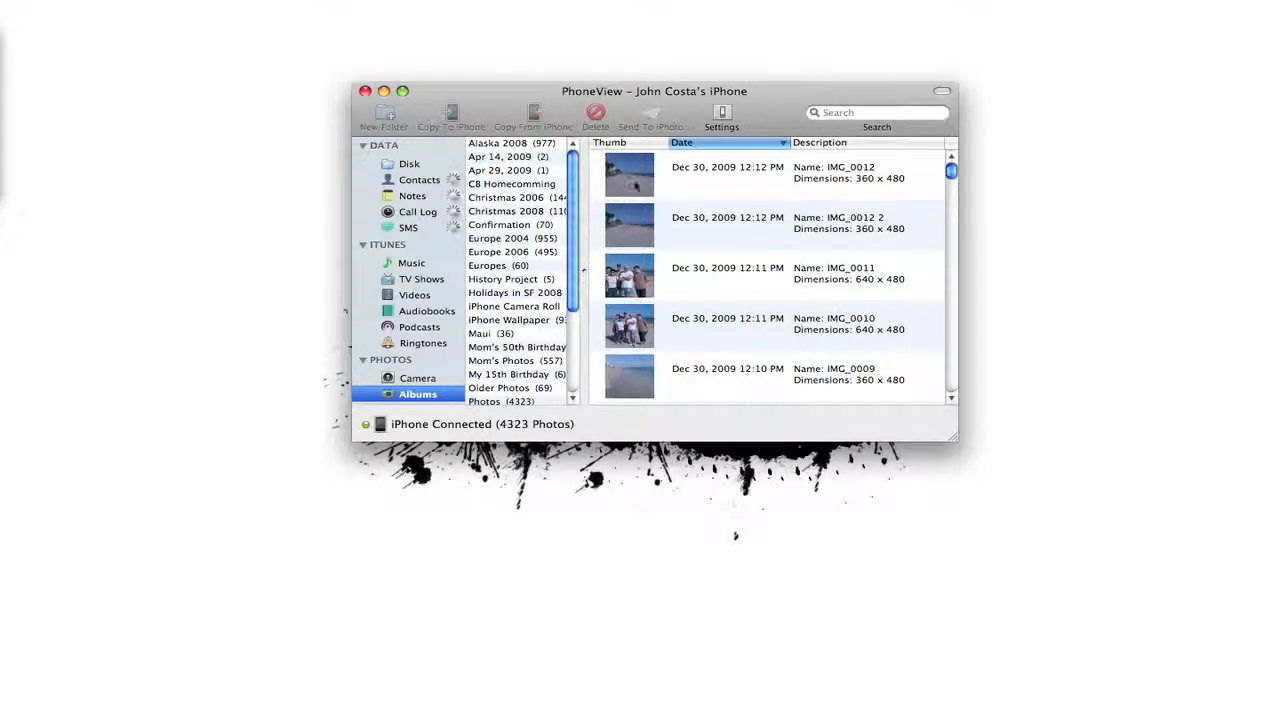
{"action": "left_click_drag", "start_coordinate": [630, 172], "coordinate": [290, 150]}
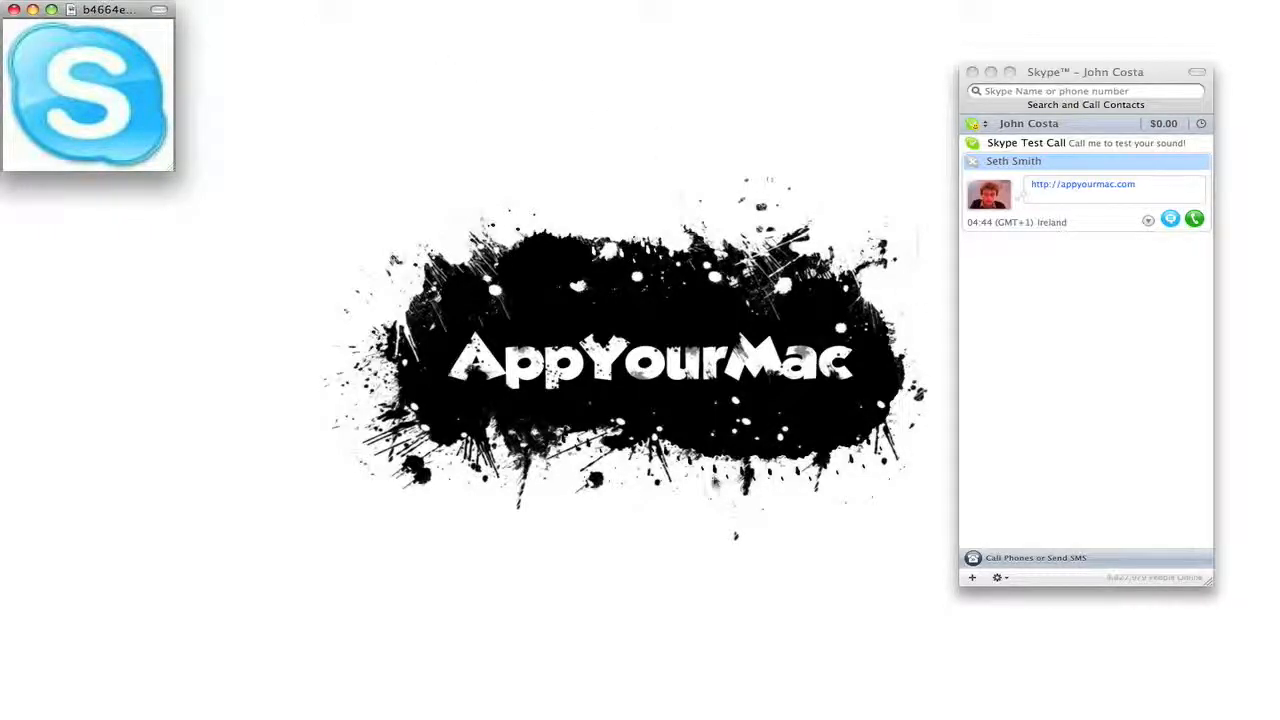
{"action": "mouse_move", "coordinate": [336, 488]}
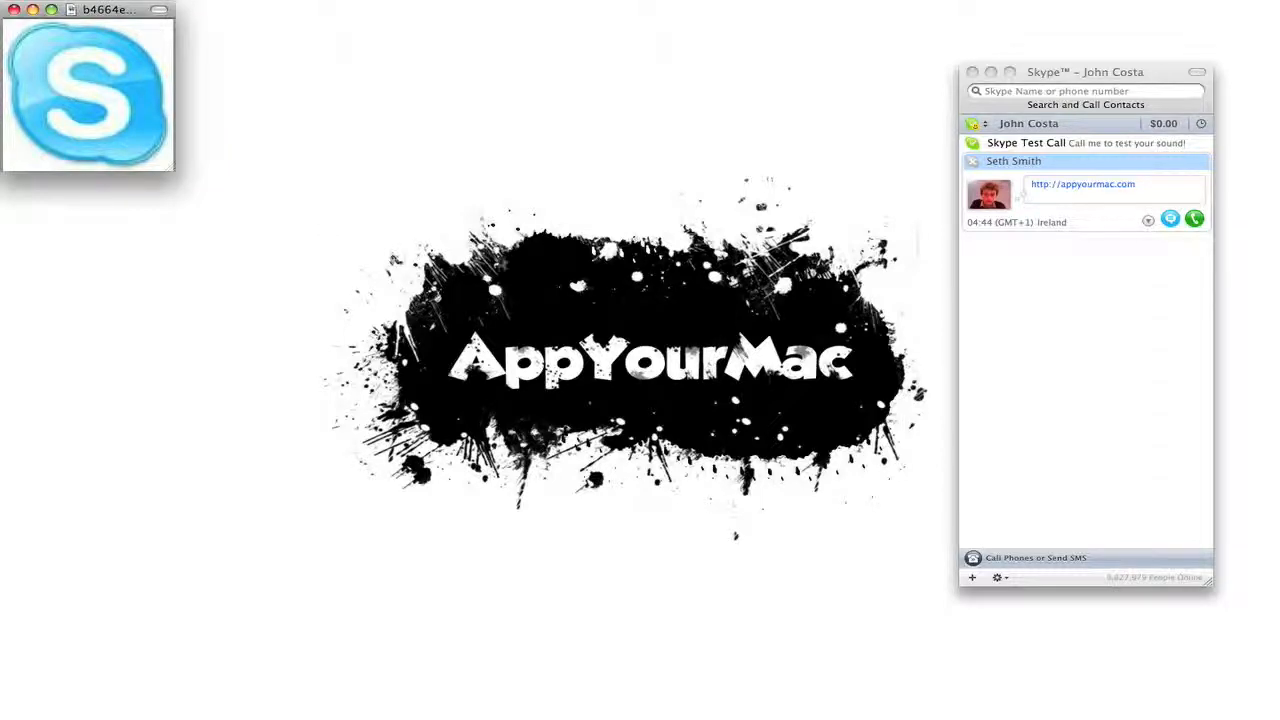
{"action": "mouse_move", "coordinate": [658, 422]}
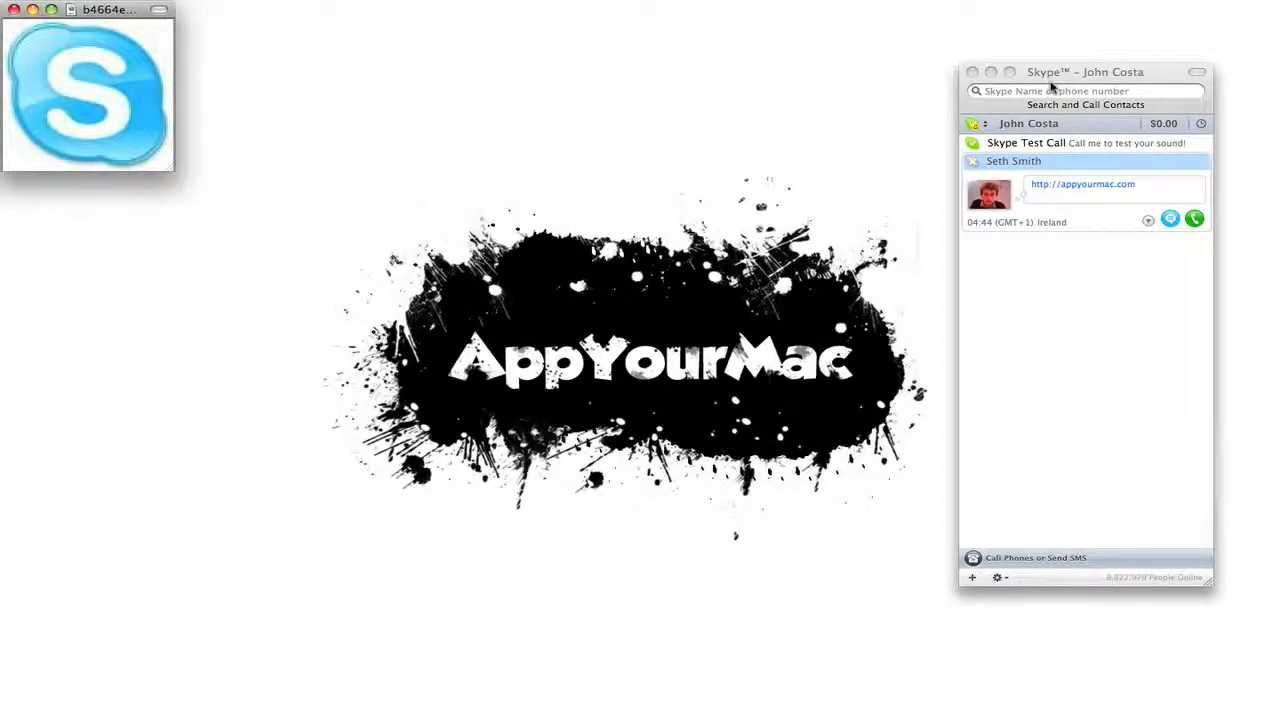
{"action": "left_click_drag", "start_coordinate": [1084, 72], "coordinate": [1120, 0]}
{"action": "type", "text": "You can't hook me up with CleanMyMac can you?"}
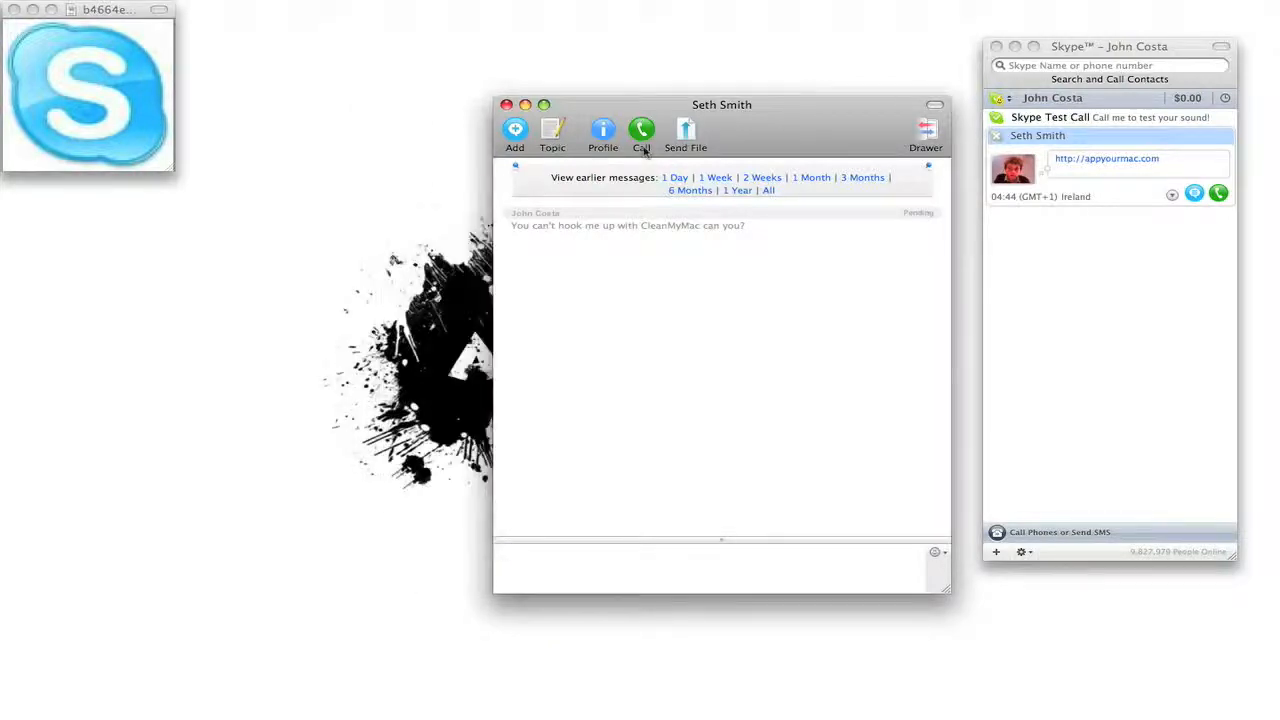
{"action": "left_click_drag", "start_coordinate": [720, 104], "coordinate": [704, 96]}
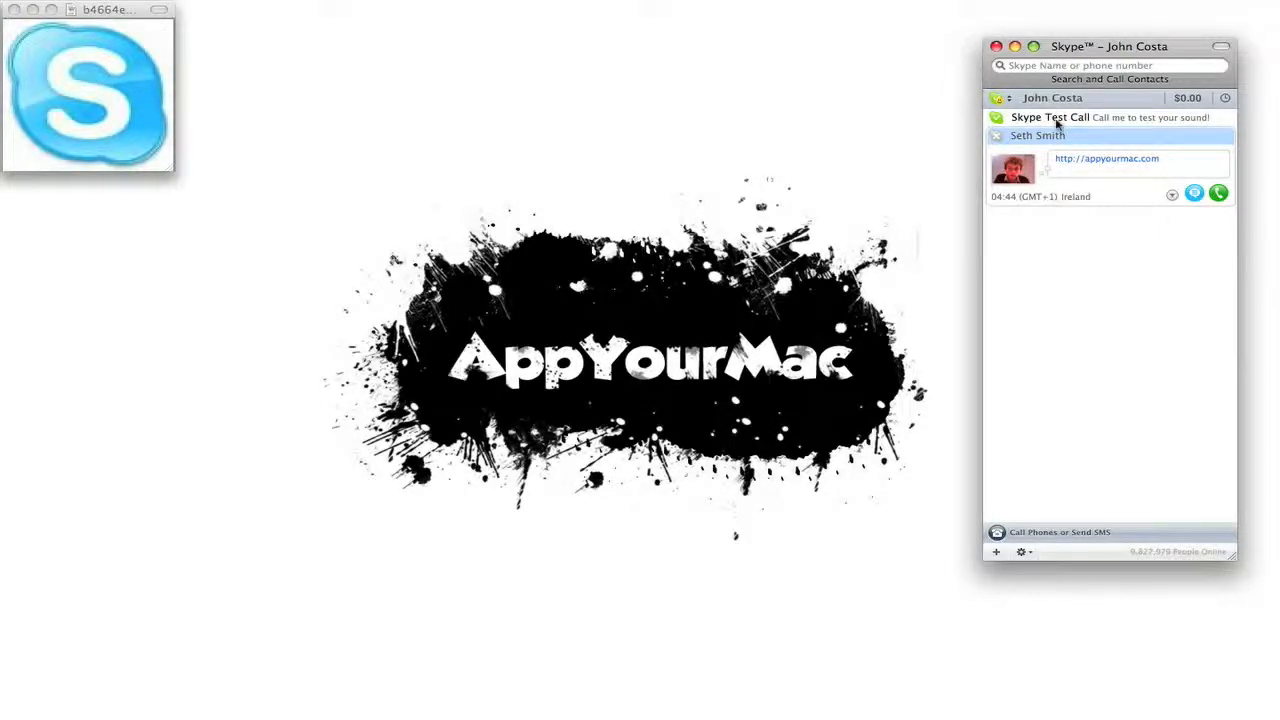
{"action": "left_click_drag", "start_coordinate": [1108, 46], "coordinate": [996, 48]}
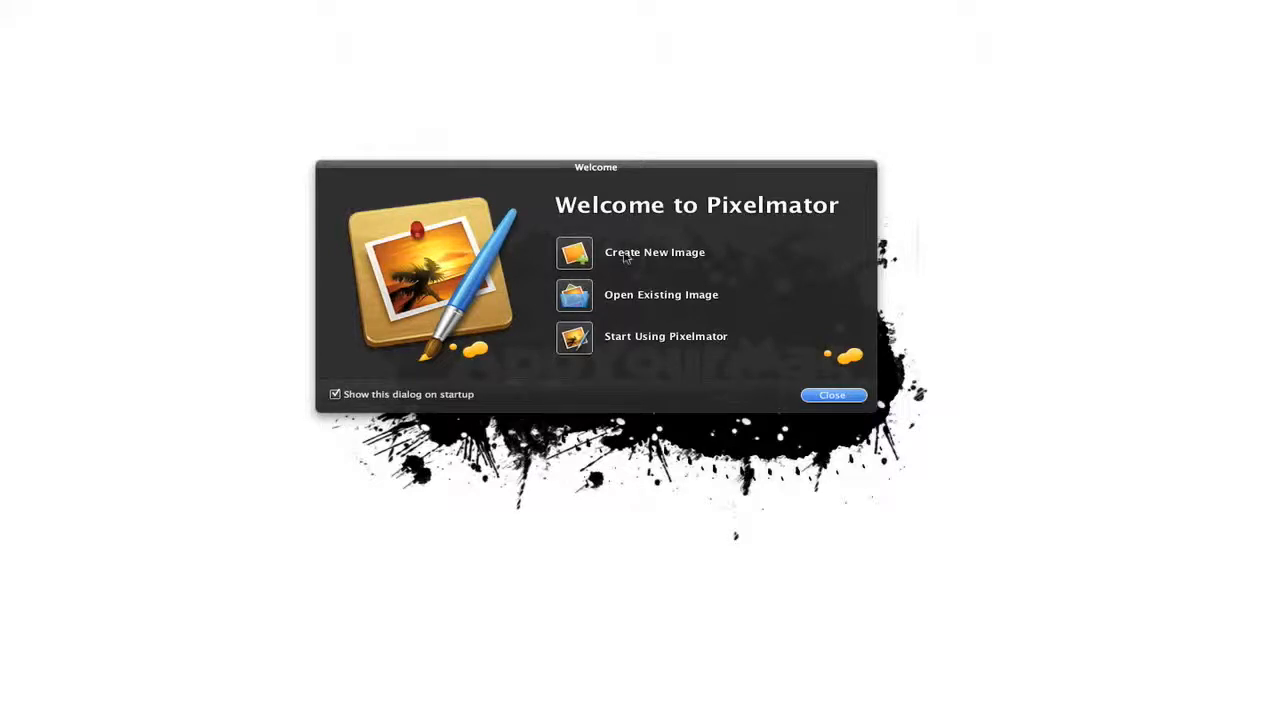
{"action": "mouse_move", "coordinate": [596, 260]}
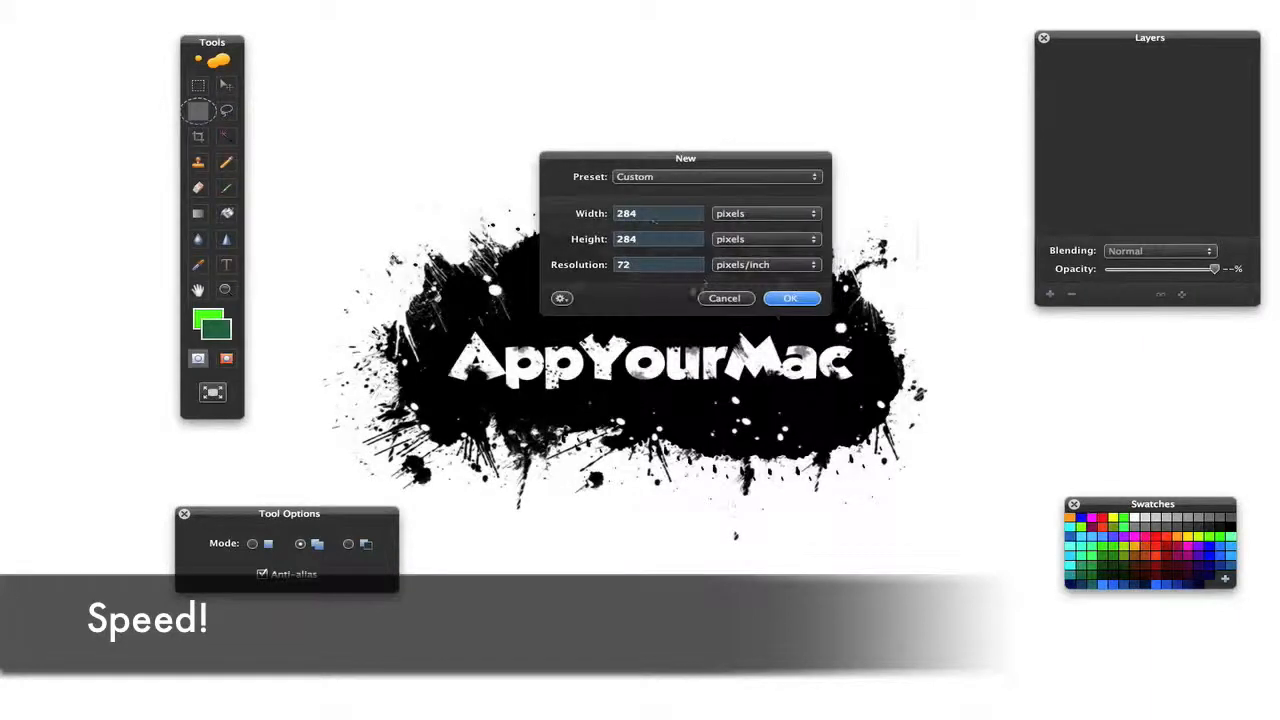
Step: Create a new blank 284 by 284 pixel image from the Welcome dialog
{"action": "left_click", "coordinate": [790, 298]}
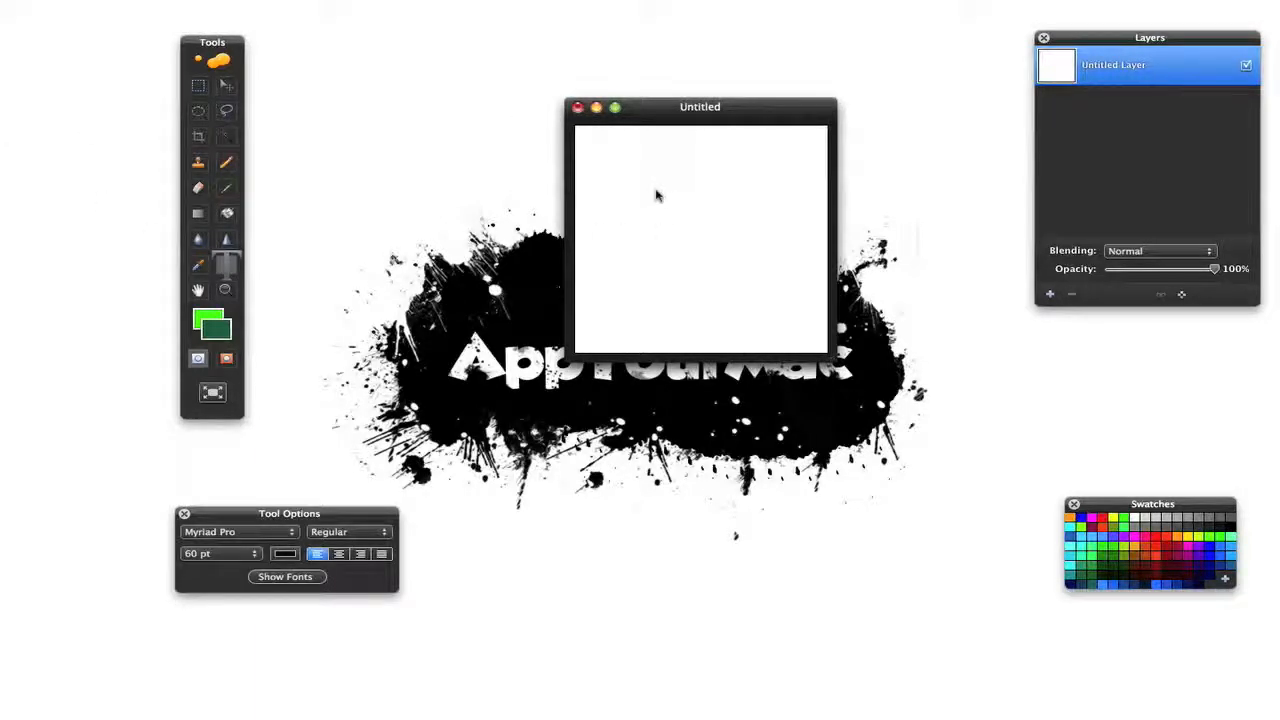
Step: Start a 24 pt text box on the canvas reading Follow me on Twitter
{"action": "type", "text": "Follow m"}
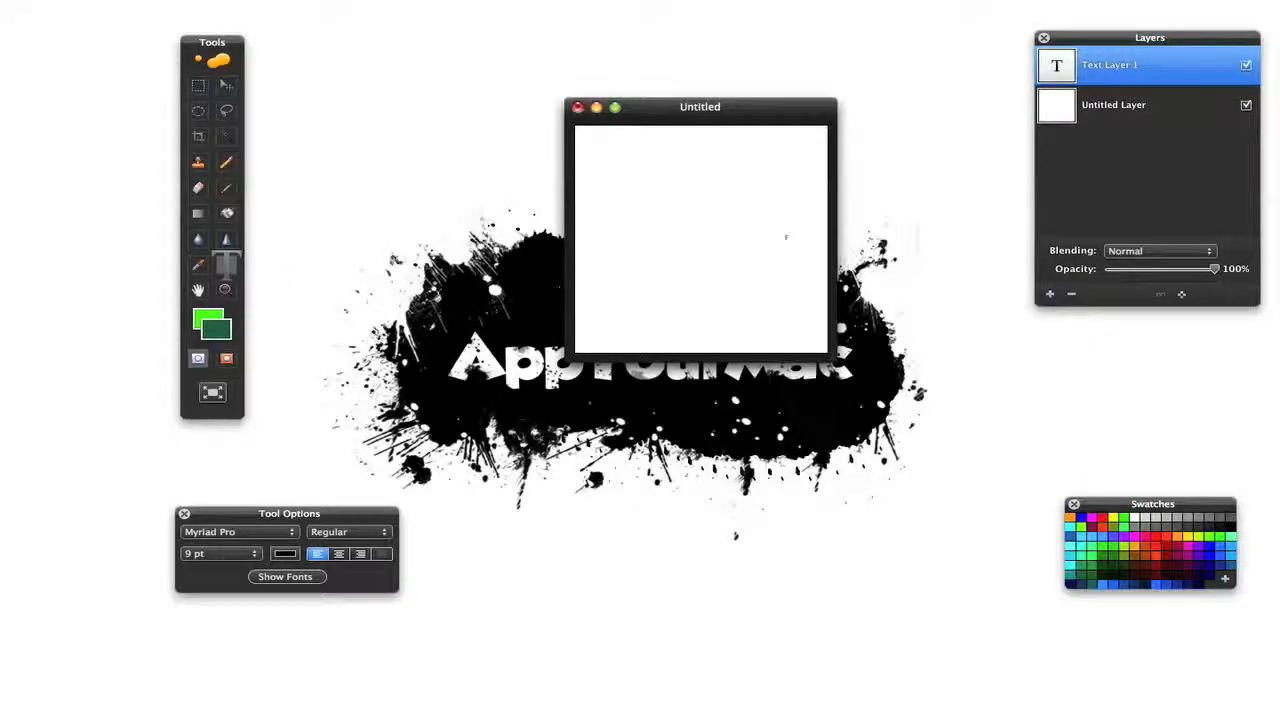
{"action": "left_click", "coordinate": [220, 552]}
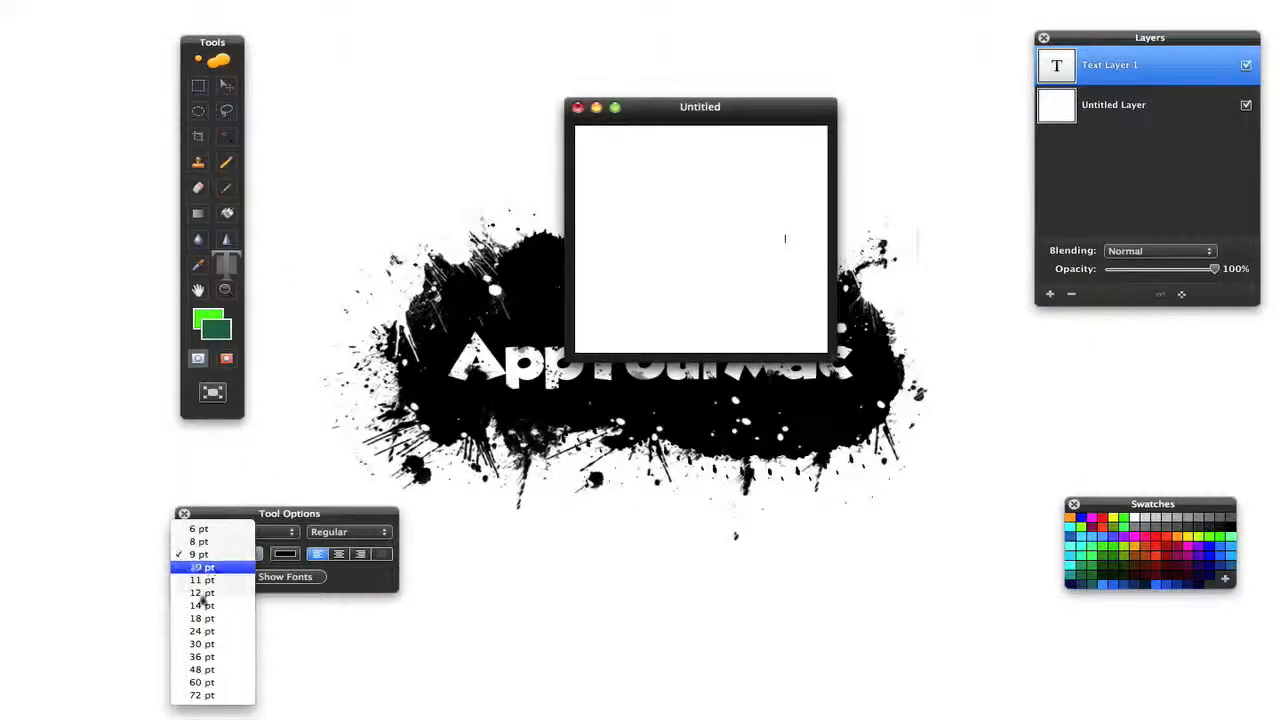
{"action": "left_click", "coordinate": [200, 632]}
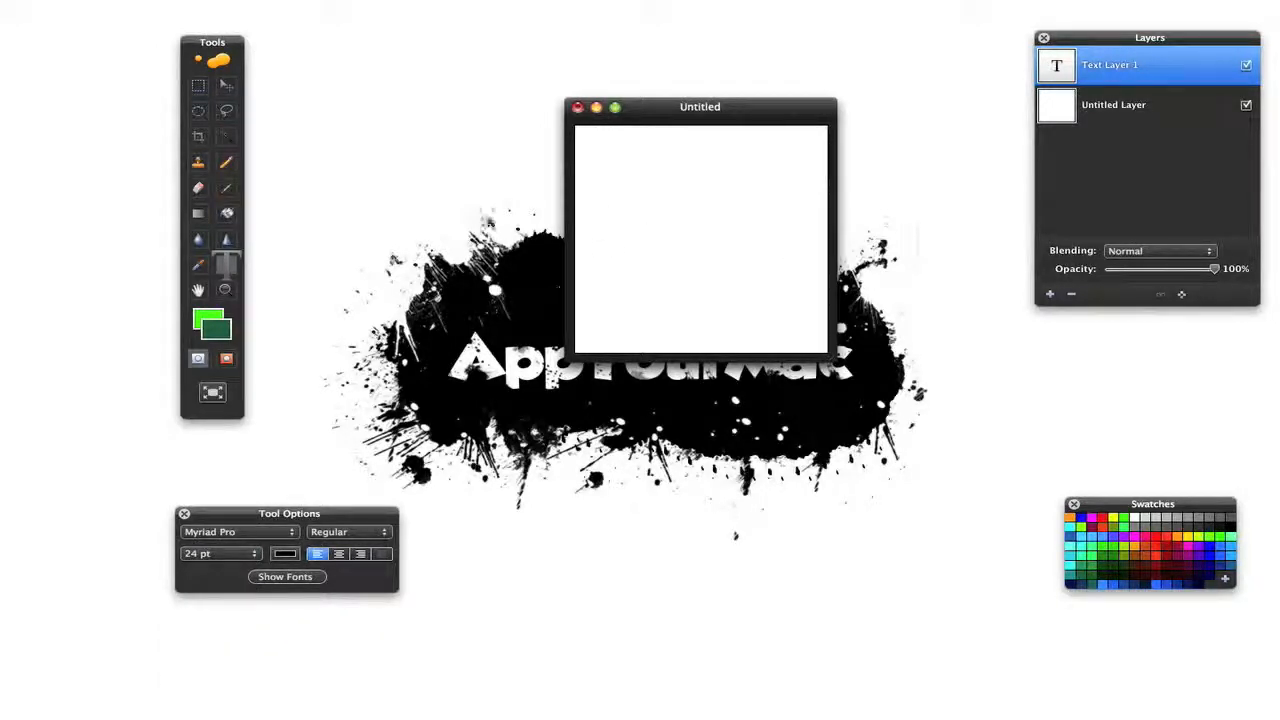
{"action": "left_click", "coordinate": [610, 248]}
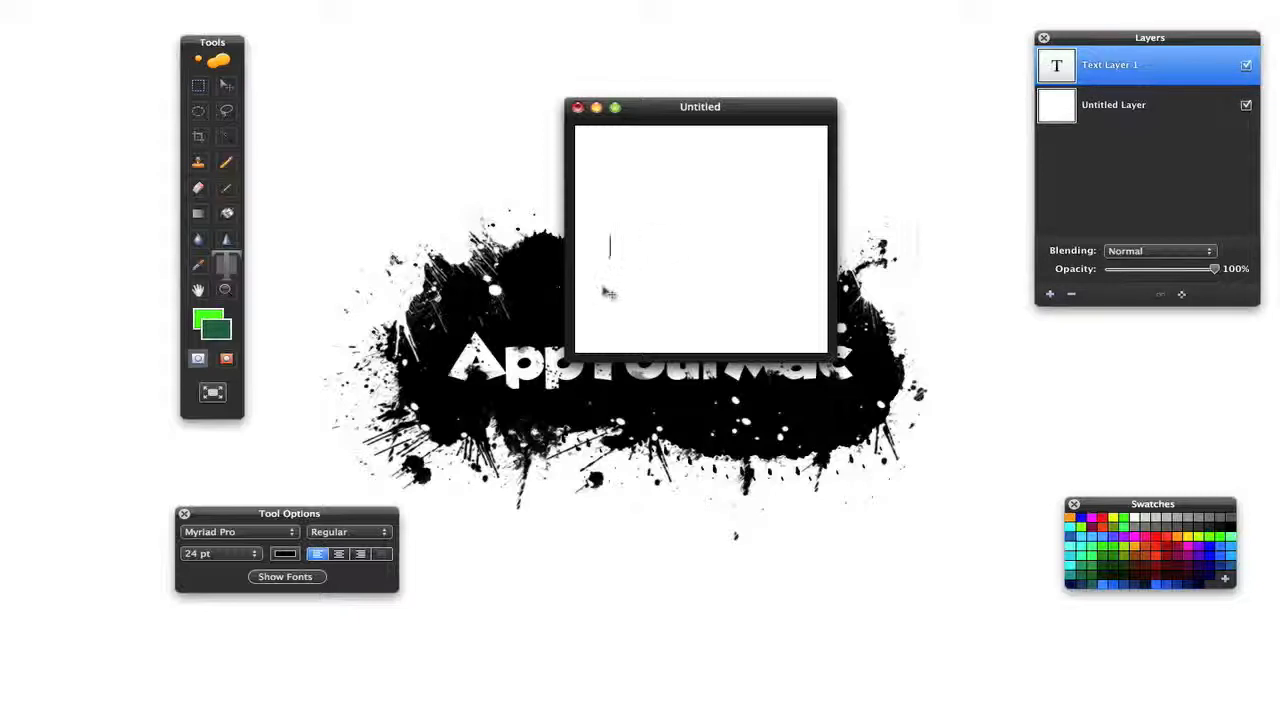
{"action": "type", "text": "Follow me on Twitter"}
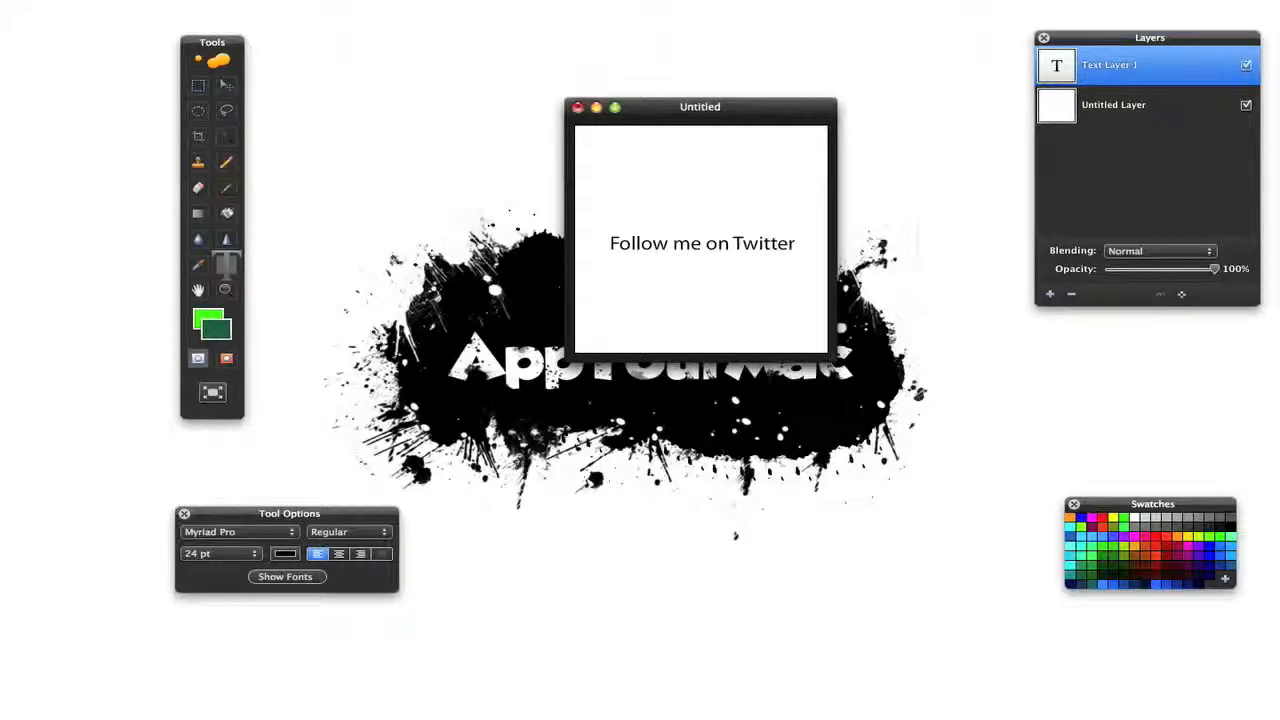
{"action": "left_click", "coordinate": [616, 270]}
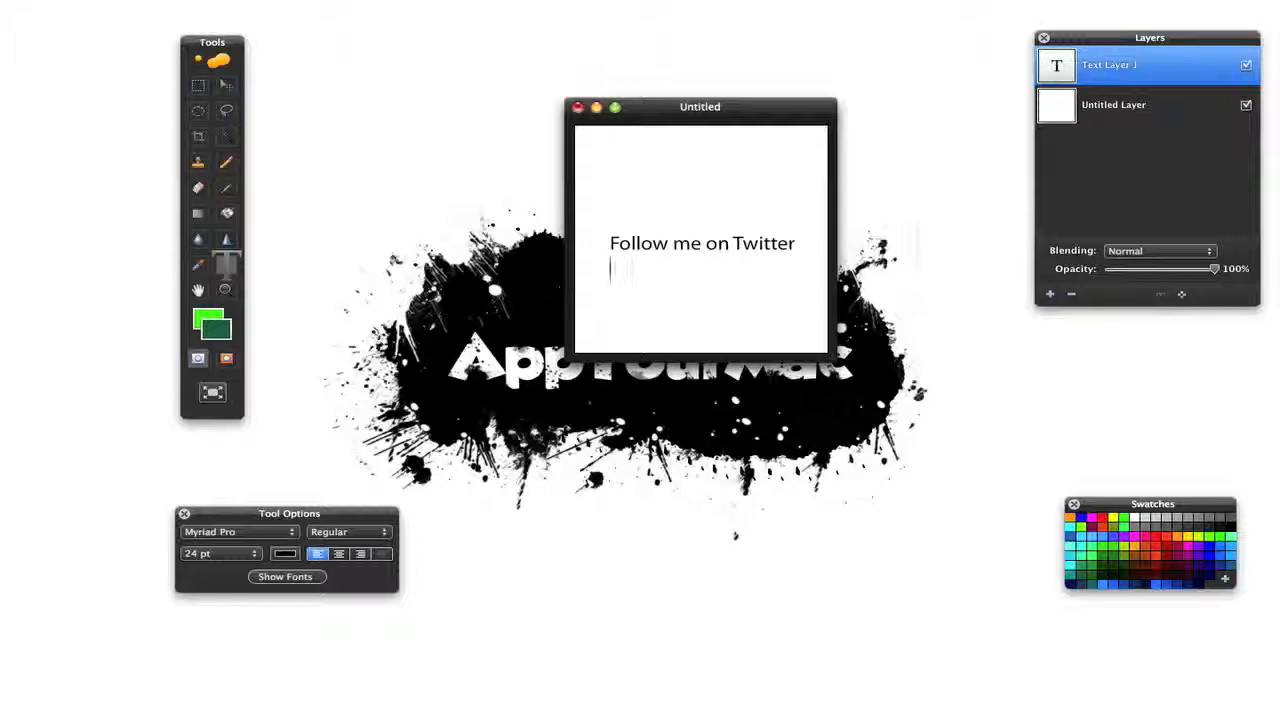
{"action": "type", "text": "twitter.com/j"}
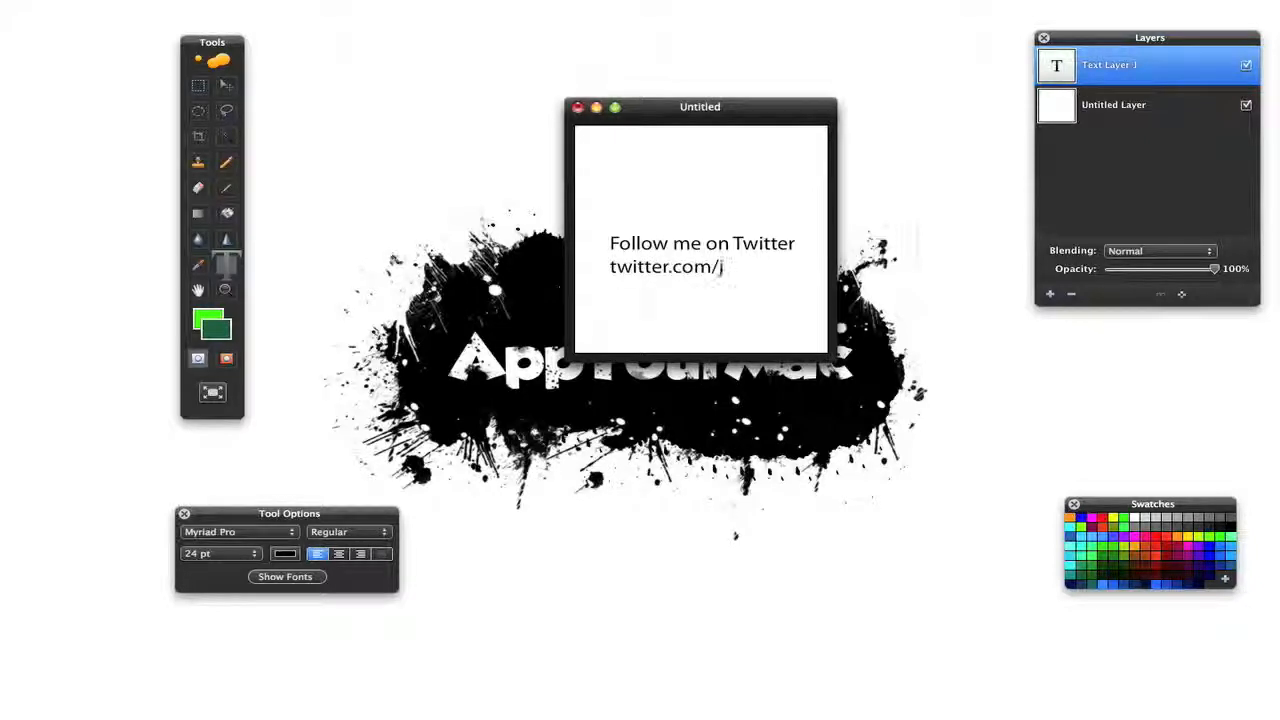
{"action": "type", "text": "costaman"}
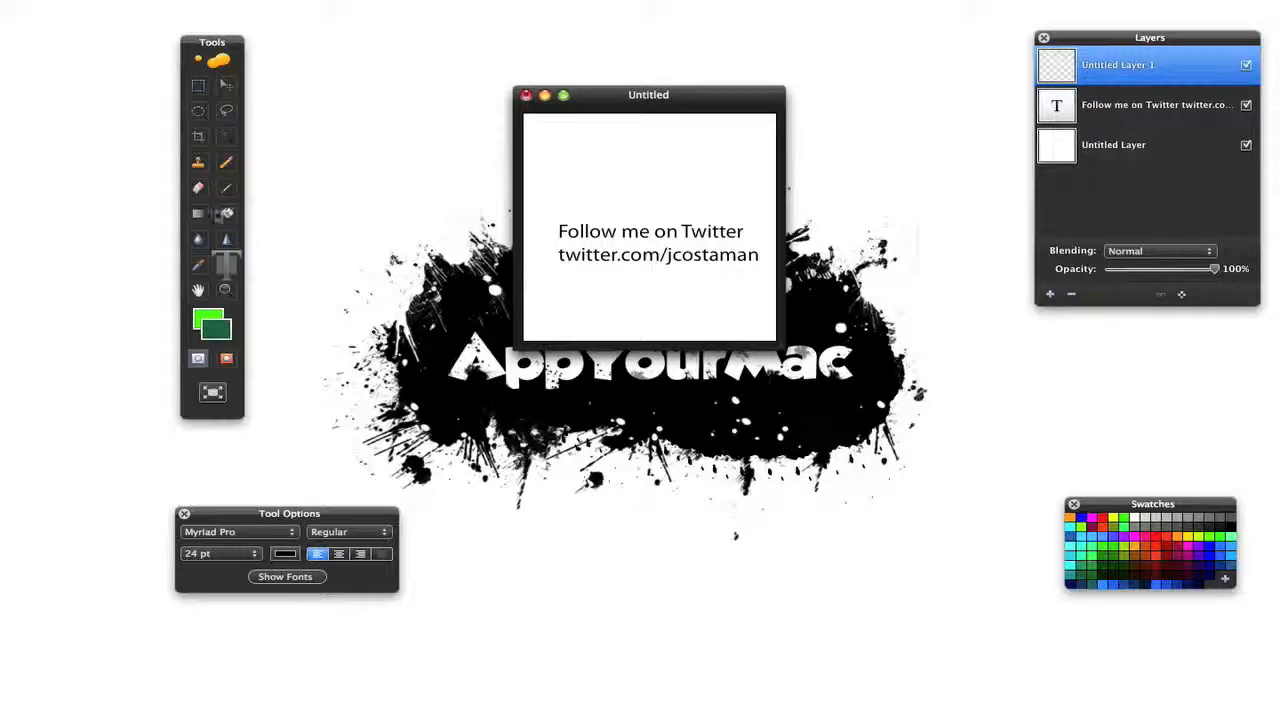
{"action": "mouse_move", "coordinate": [850, 430]}
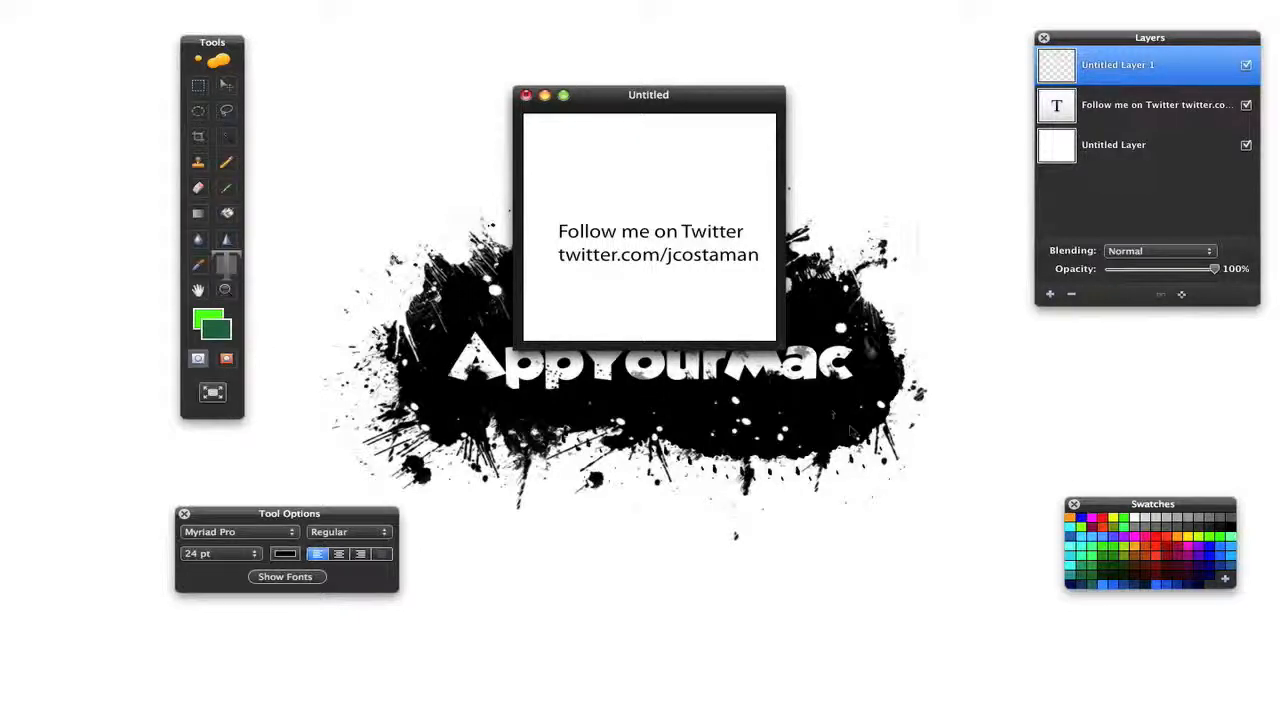
Step: Duplicate the Twitter text layer and select the copy in the Layers palette
{"action": "left_click", "coordinate": [1150, 104]}
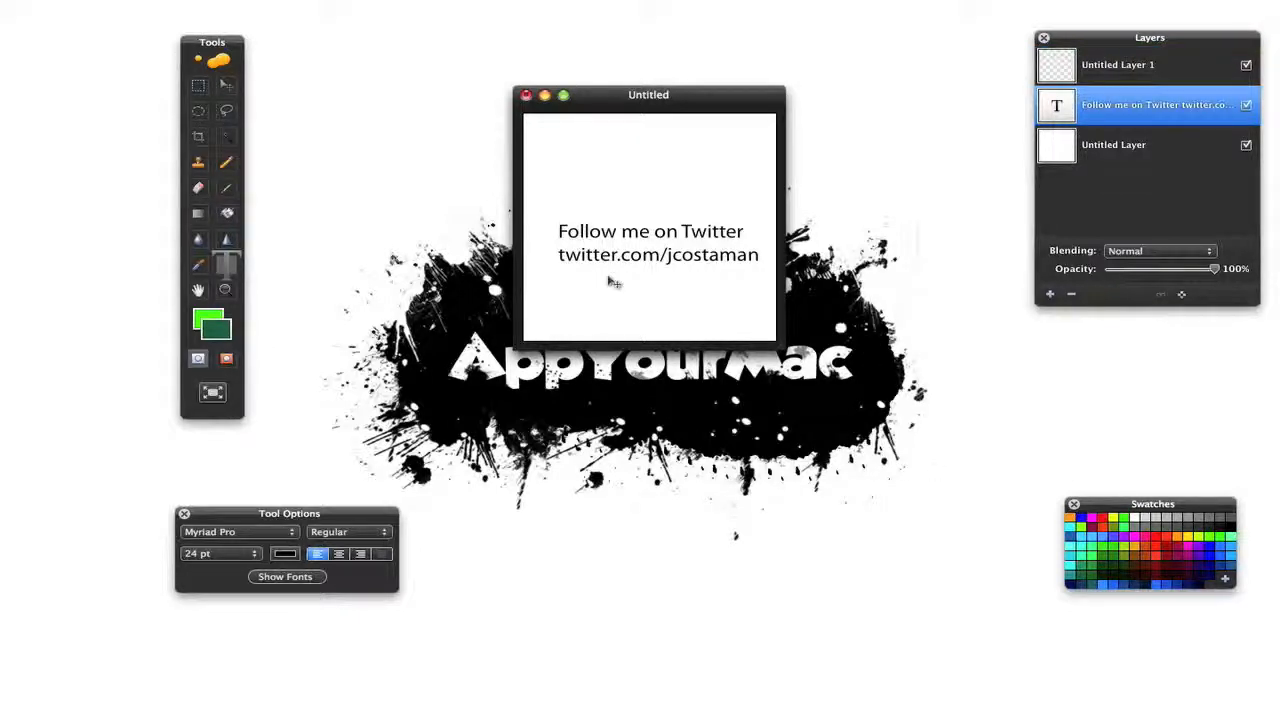
{"action": "left_click", "coordinate": [624, 240]}
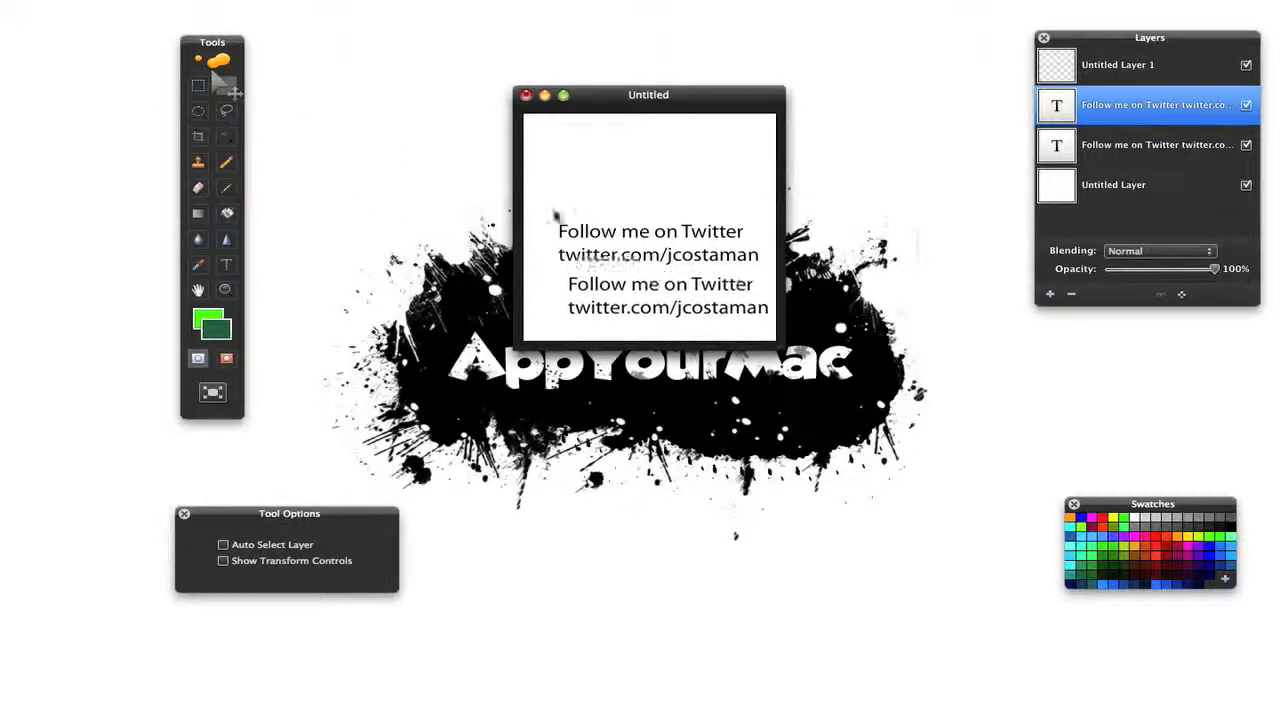
{"action": "left_click", "coordinate": [1150, 144]}
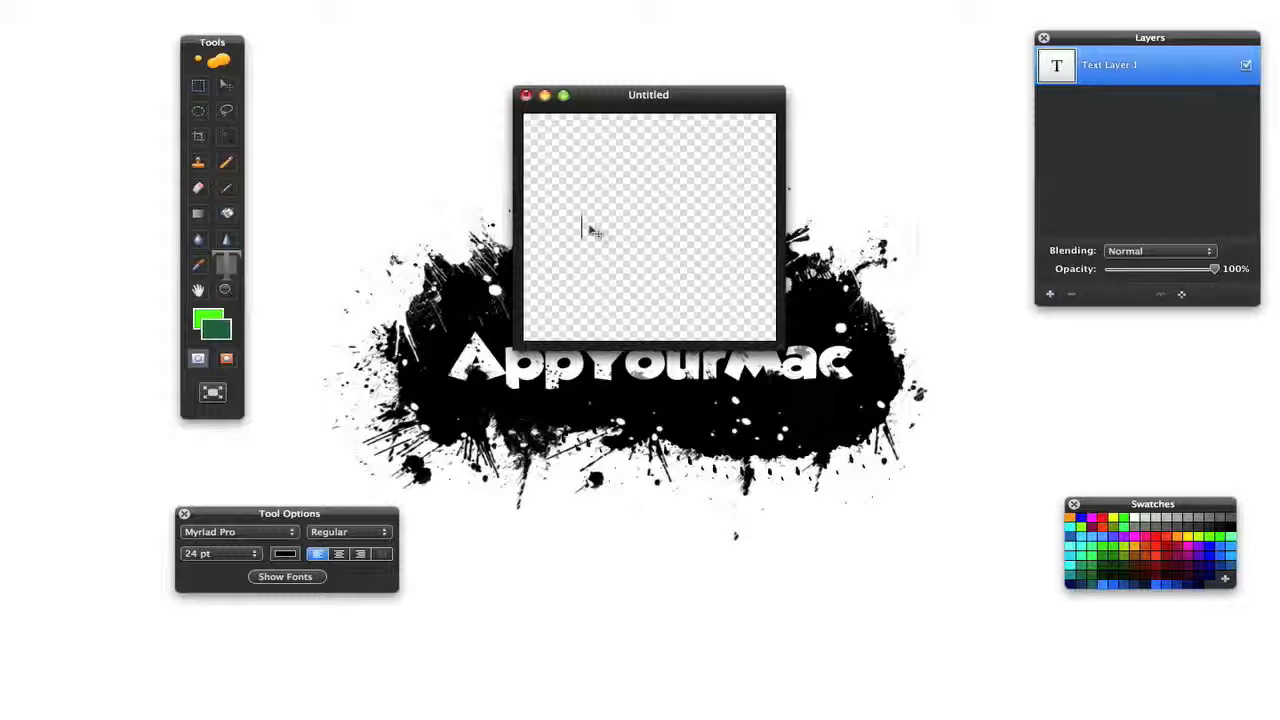
Step: Write John Is Awesome and flip its duplicated copy vertically as a reflection
{"action": "type", "text": "John Is Awesome"}
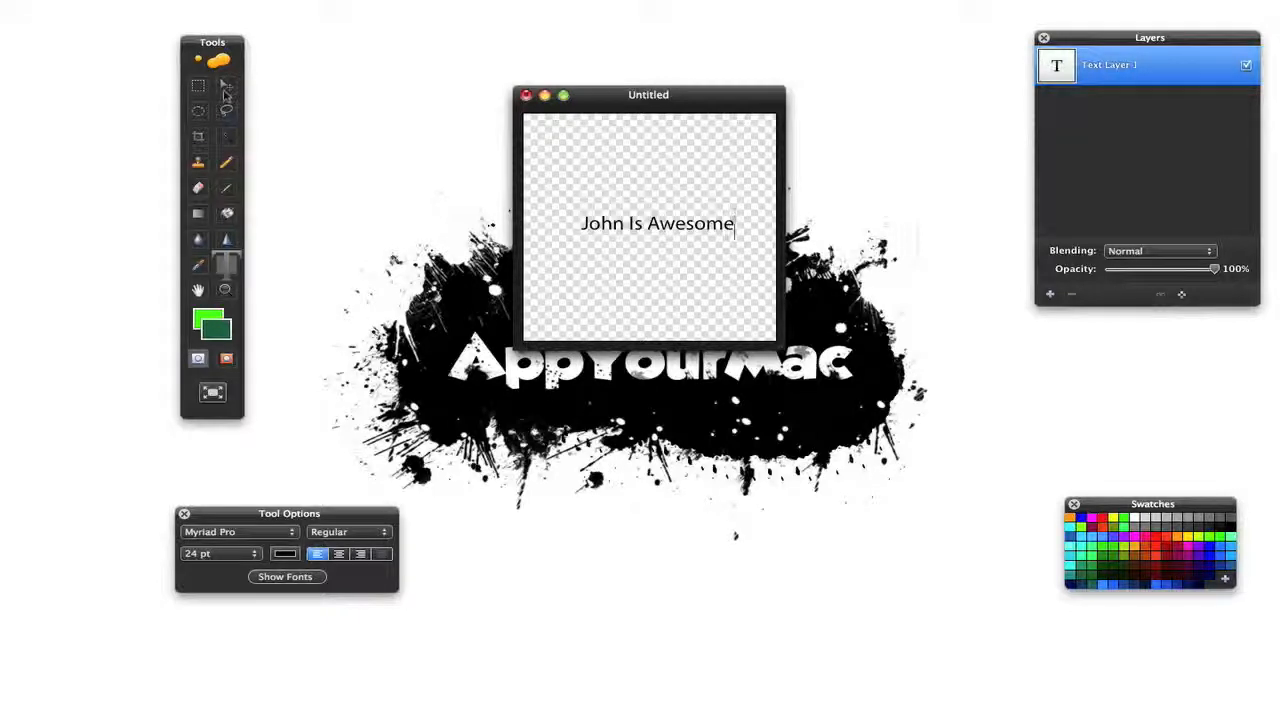
{"action": "left_click", "coordinate": [224, 84]}
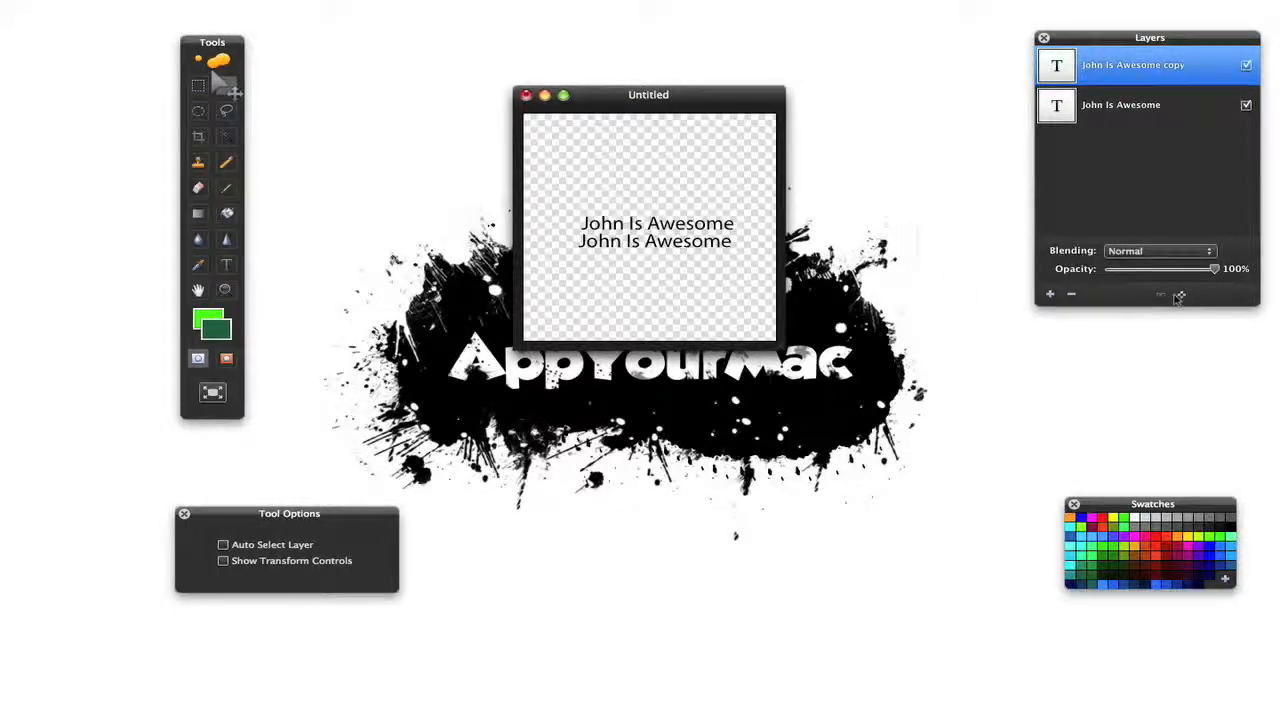
{"action": "left_click", "coordinate": [1180, 294]}
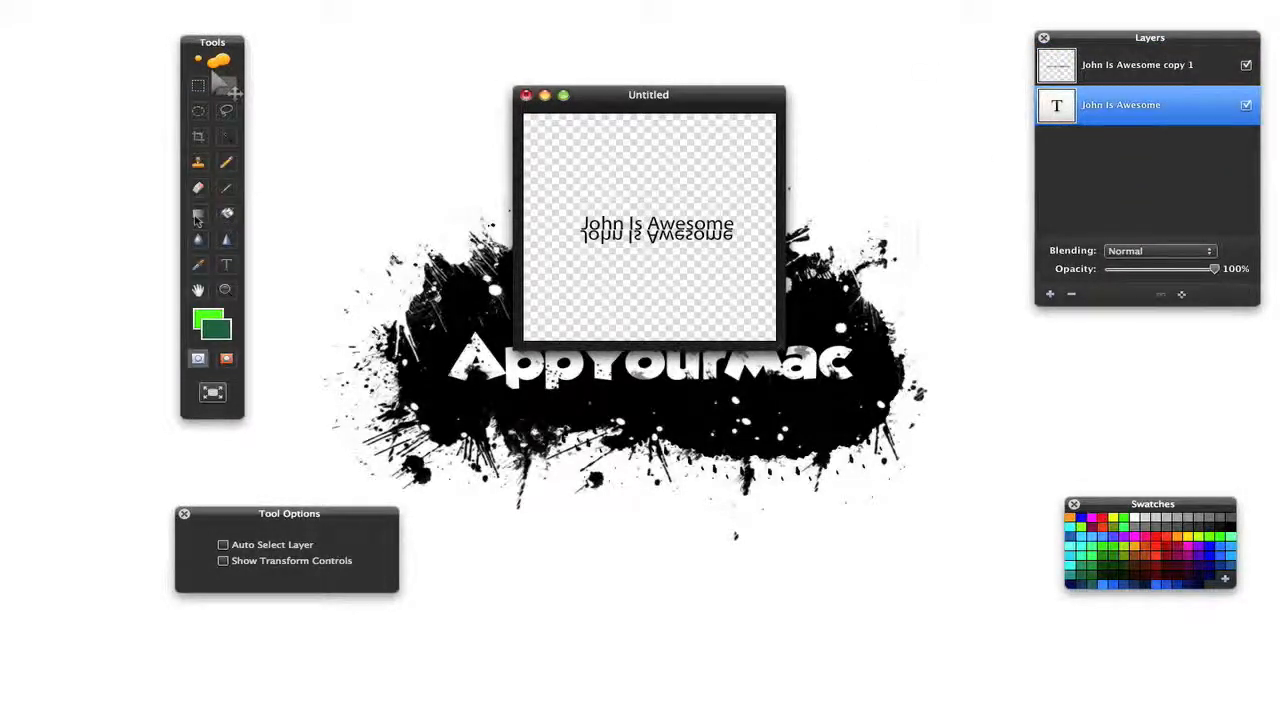
Step: Move the document window aside and bring up System Preferences
{"action": "left_click", "coordinate": [196, 212]}
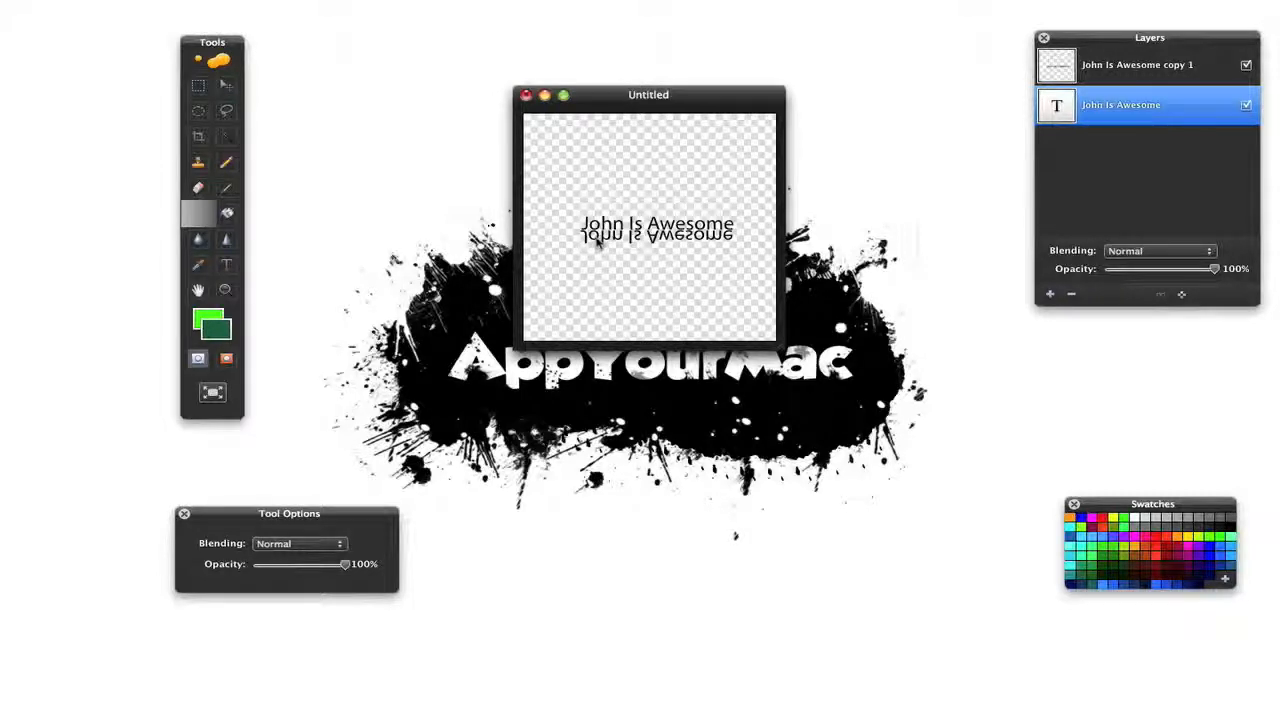
{"action": "left_click_drag", "start_coordinate": [648, 94], "coordinate": [692, 136]}
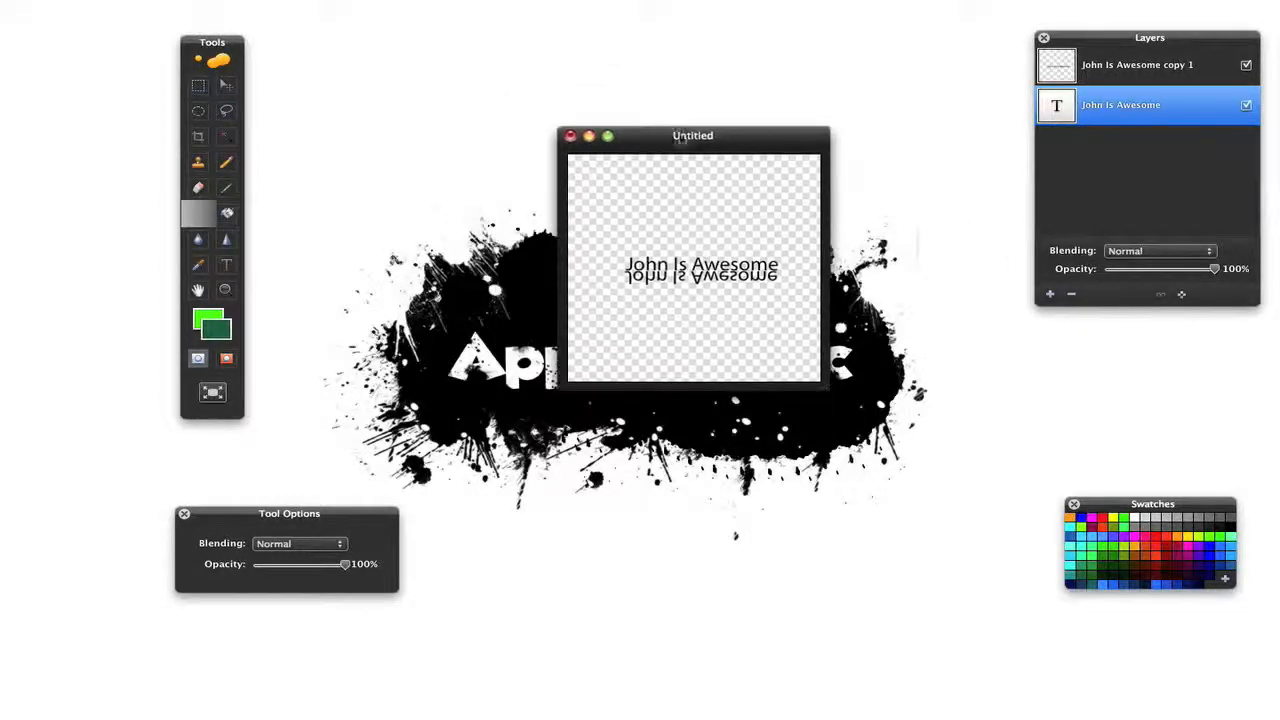
{"action": "left_click", "coordinate": [226, 264]}
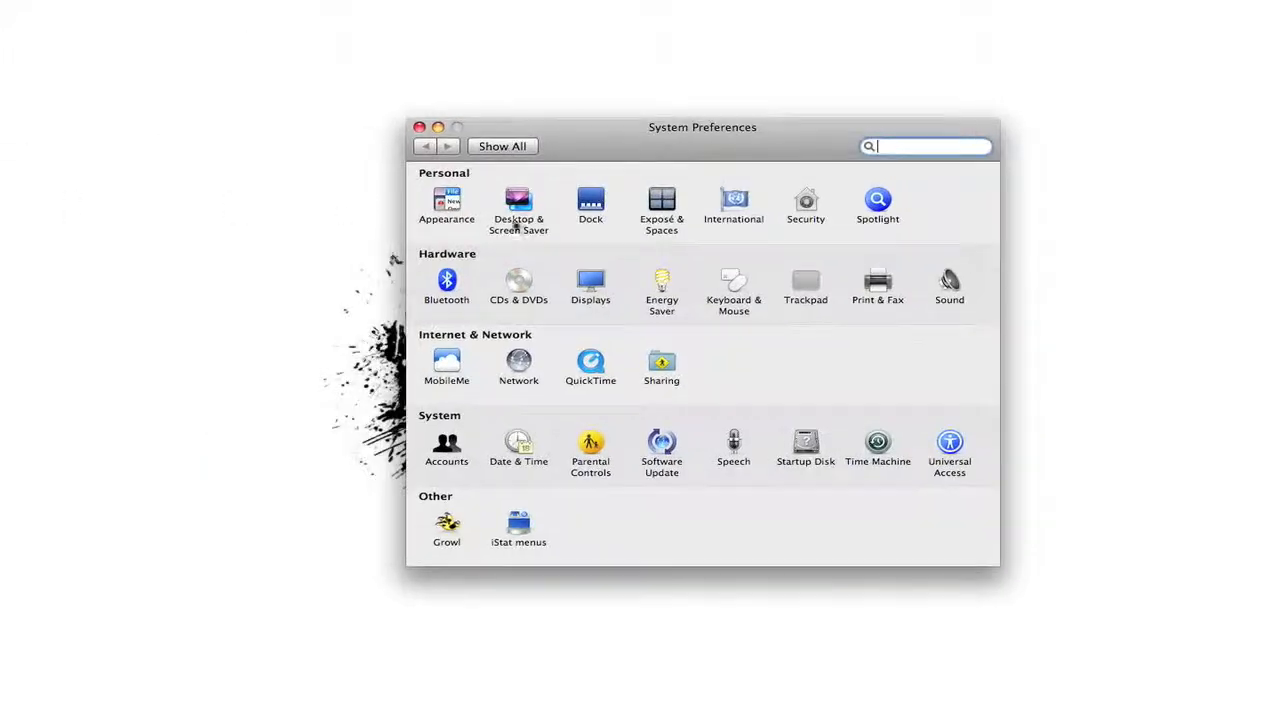
Step: Choose a different desktop picture in Desktop & Screen Saver
{"action": "left_click", "coordinate": [518, 200]}
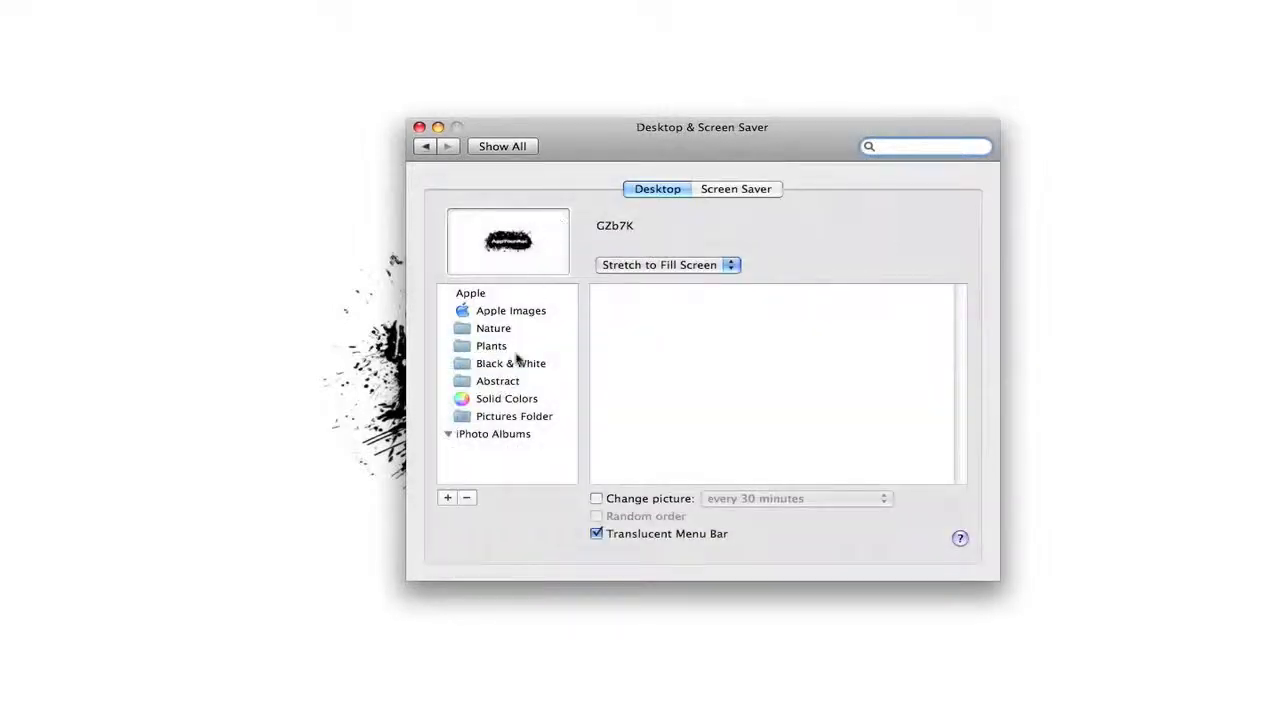
{"action": "left_click", "coordinate": [492, 432]}
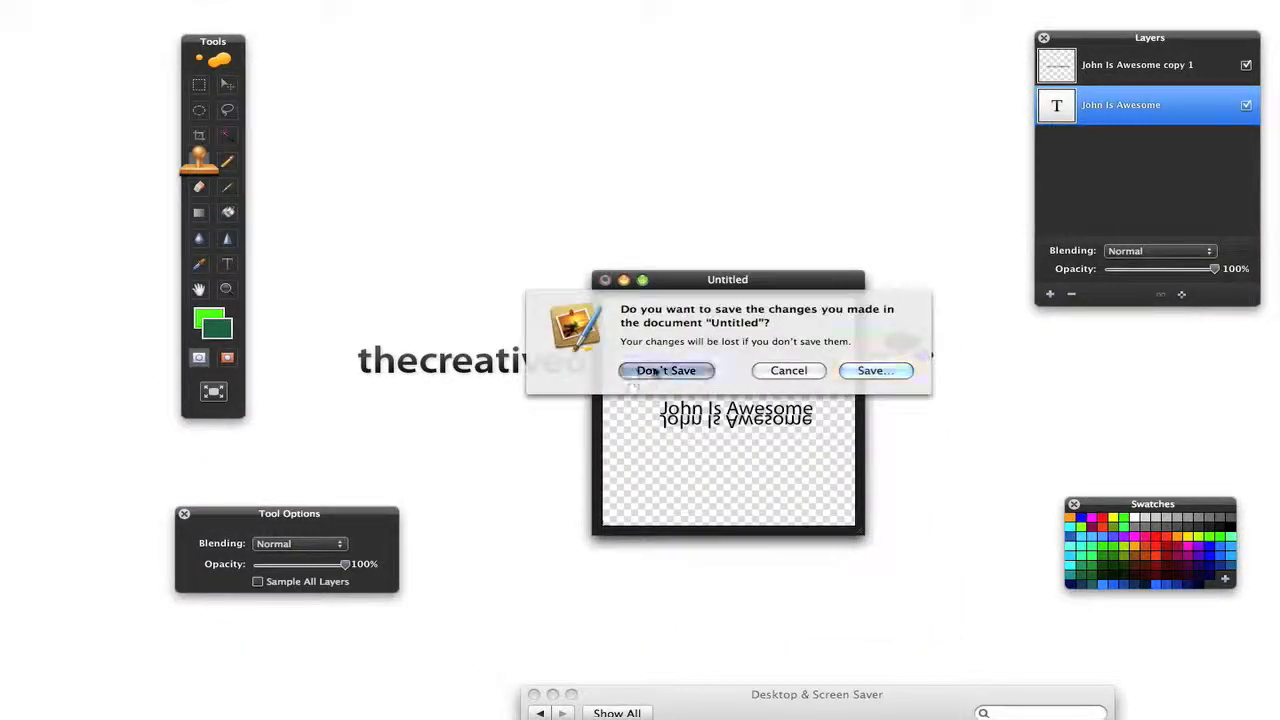
{"action": "left_click", "coordinate": [666, 370]}
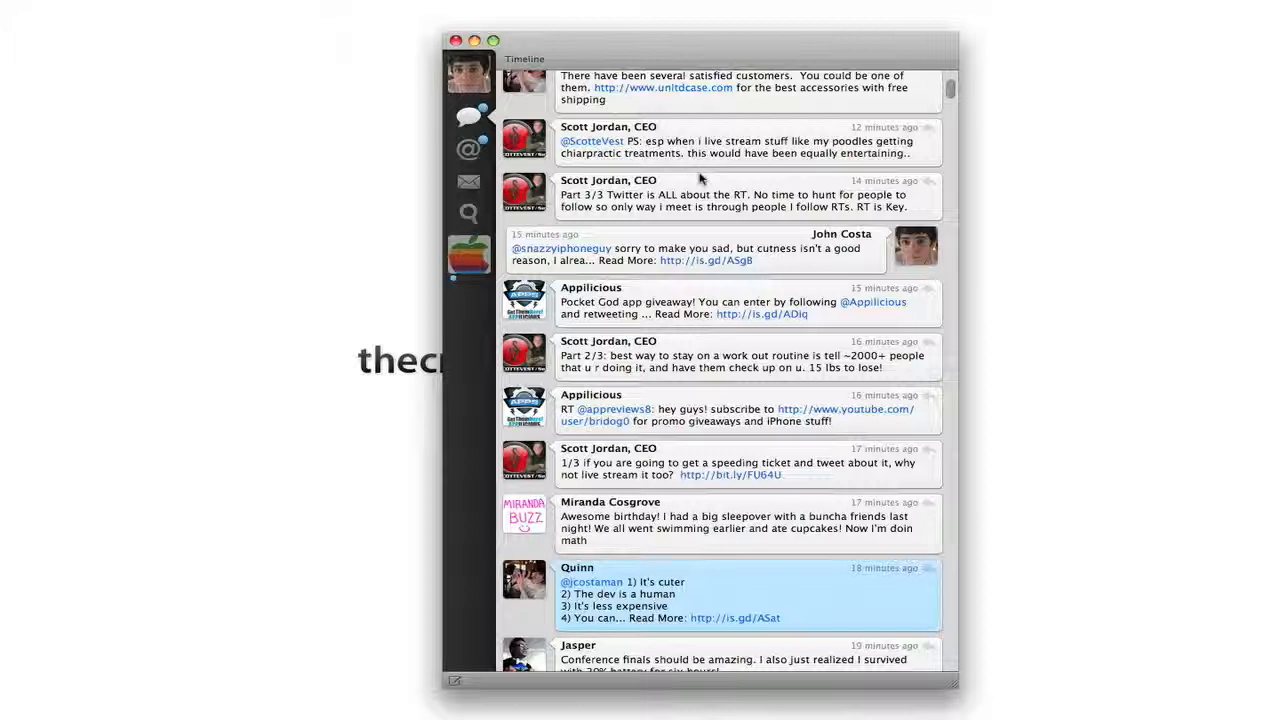
{"action": "mouse_move", "coordinate": [656, 178]}
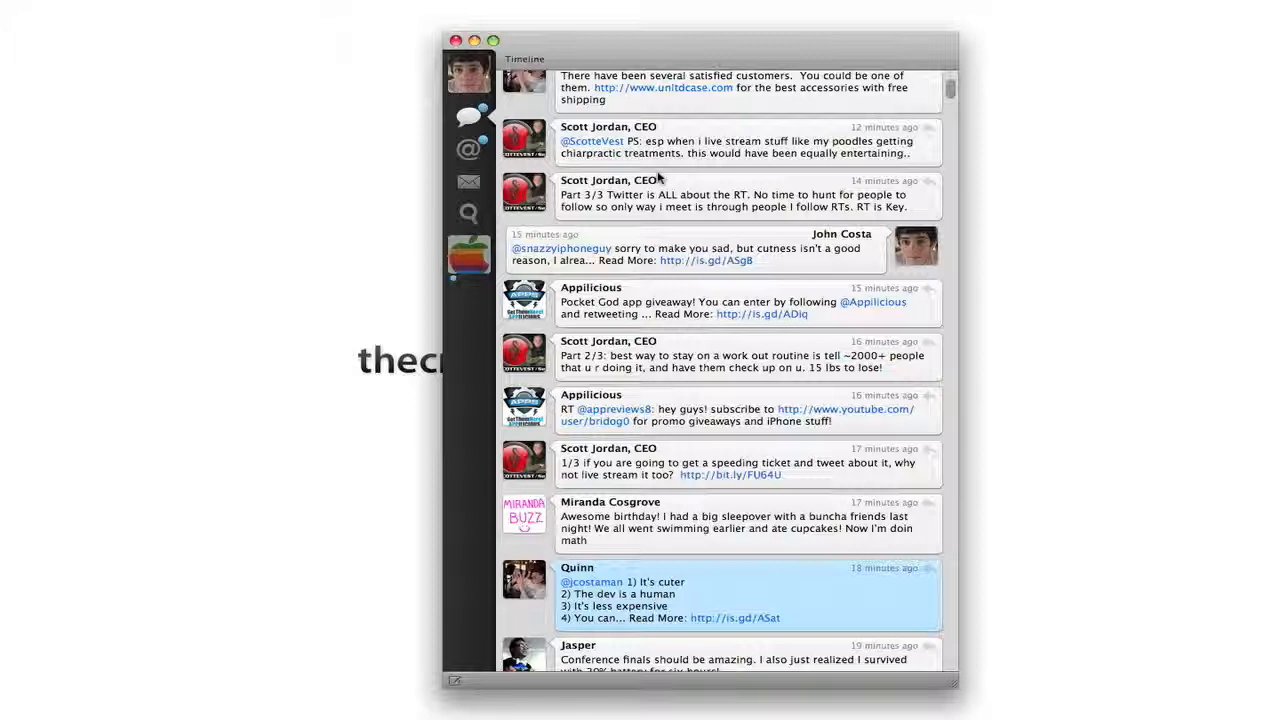
{"action": "mouse_move", "coordinate": [648, 52]}
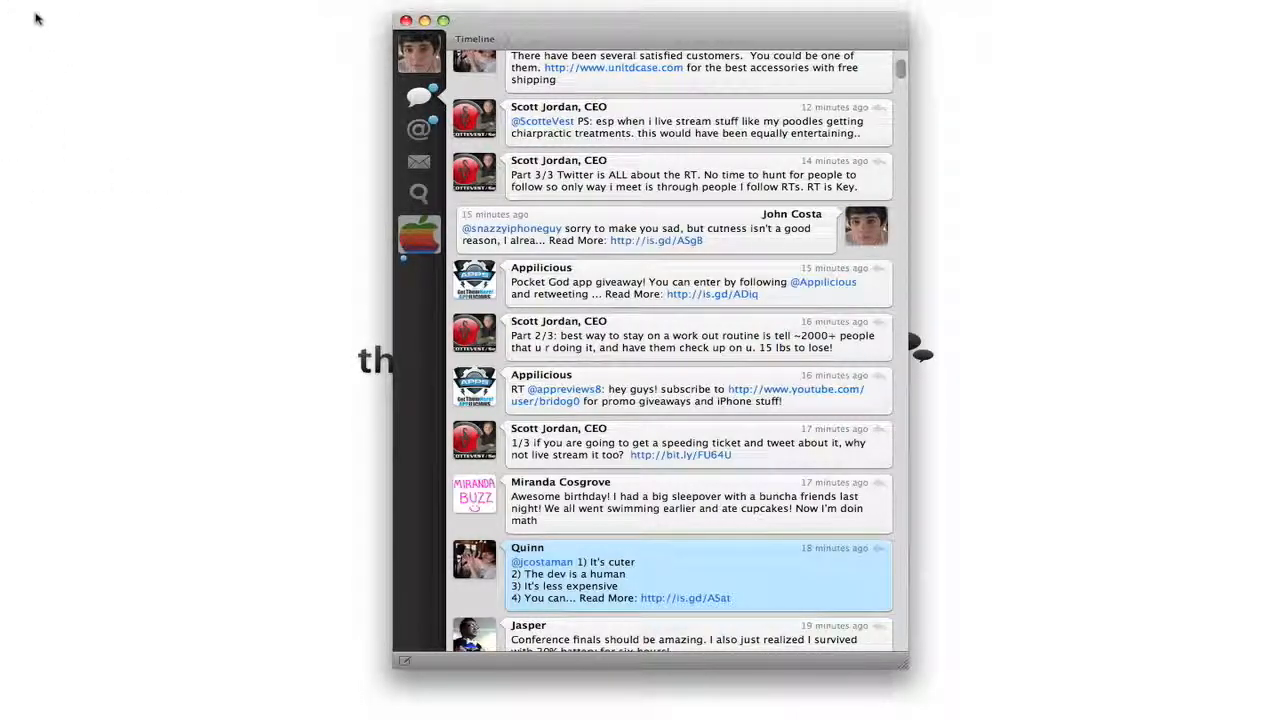
{"action": "mouse_move", "coordinate": [1084, 616]}
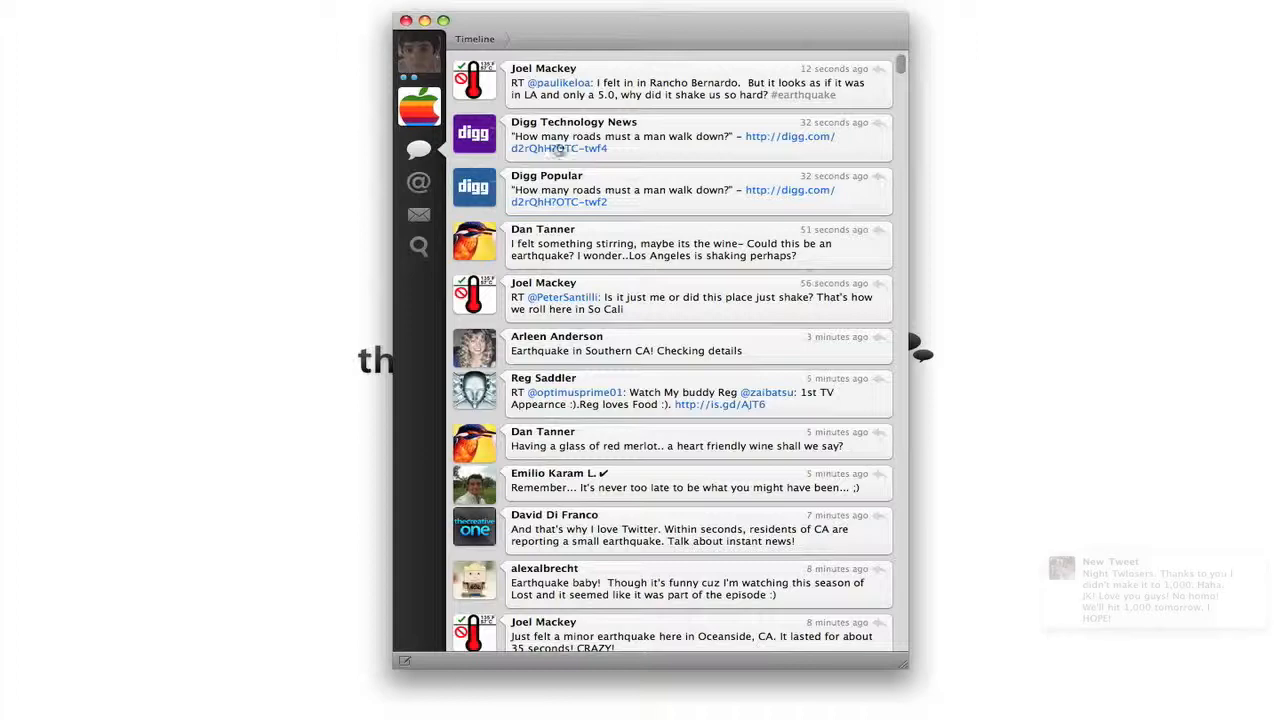
{"action": "scroll", "scroll_direction": "down", "scroll_amount": 3}
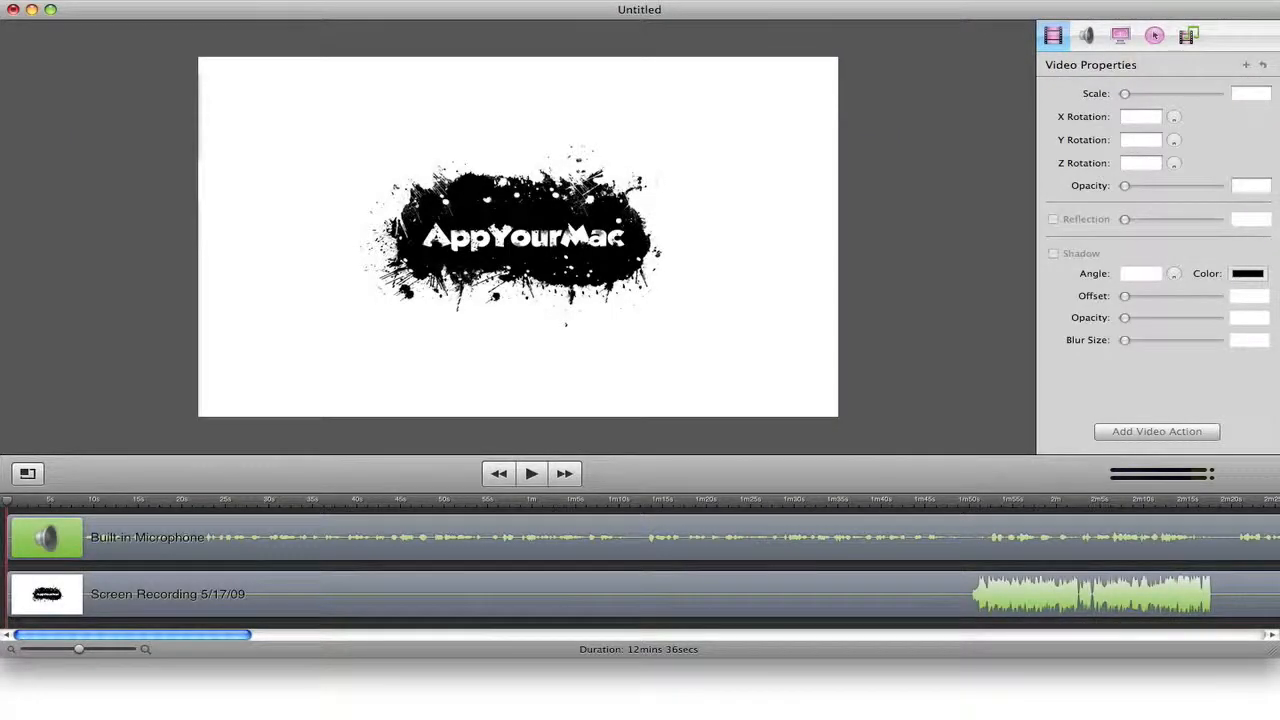
{"action": "mouse_move", "coordinate": [630, 386]}
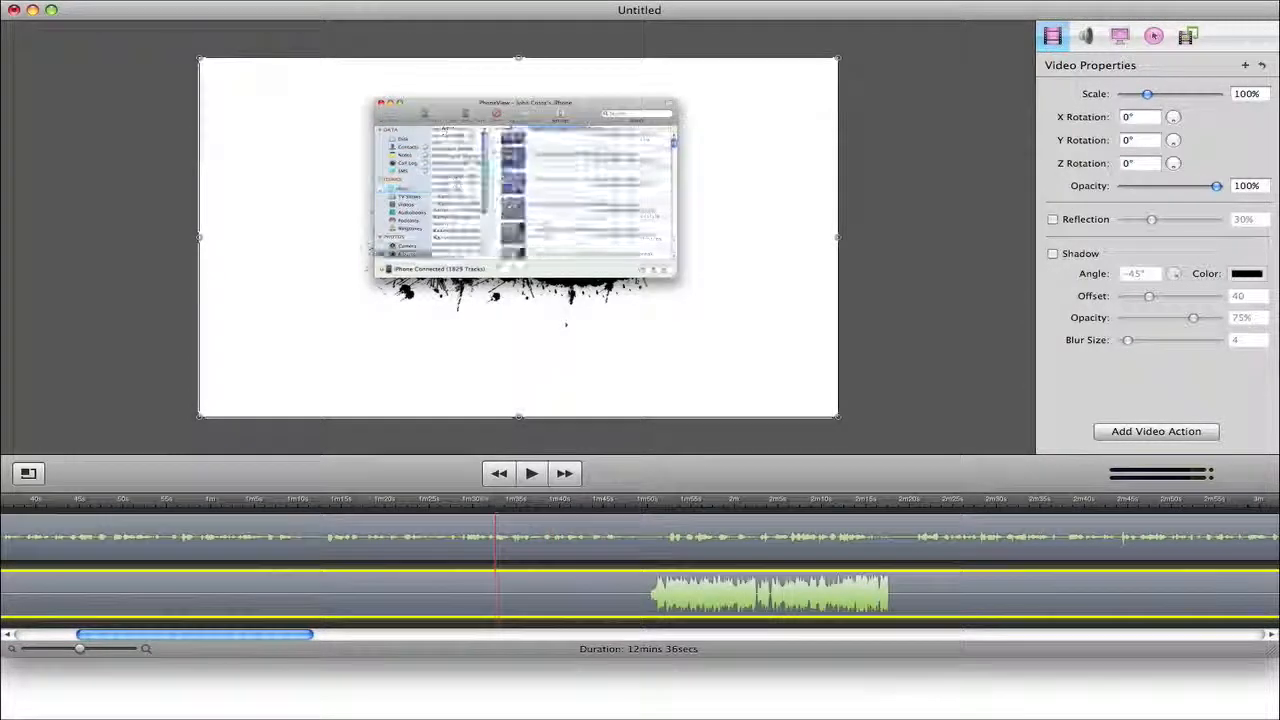
Step: Play and pause the recording, then check the Media Library and Video Properties
{"action": "left_click", "coordinate": [532, 472]}
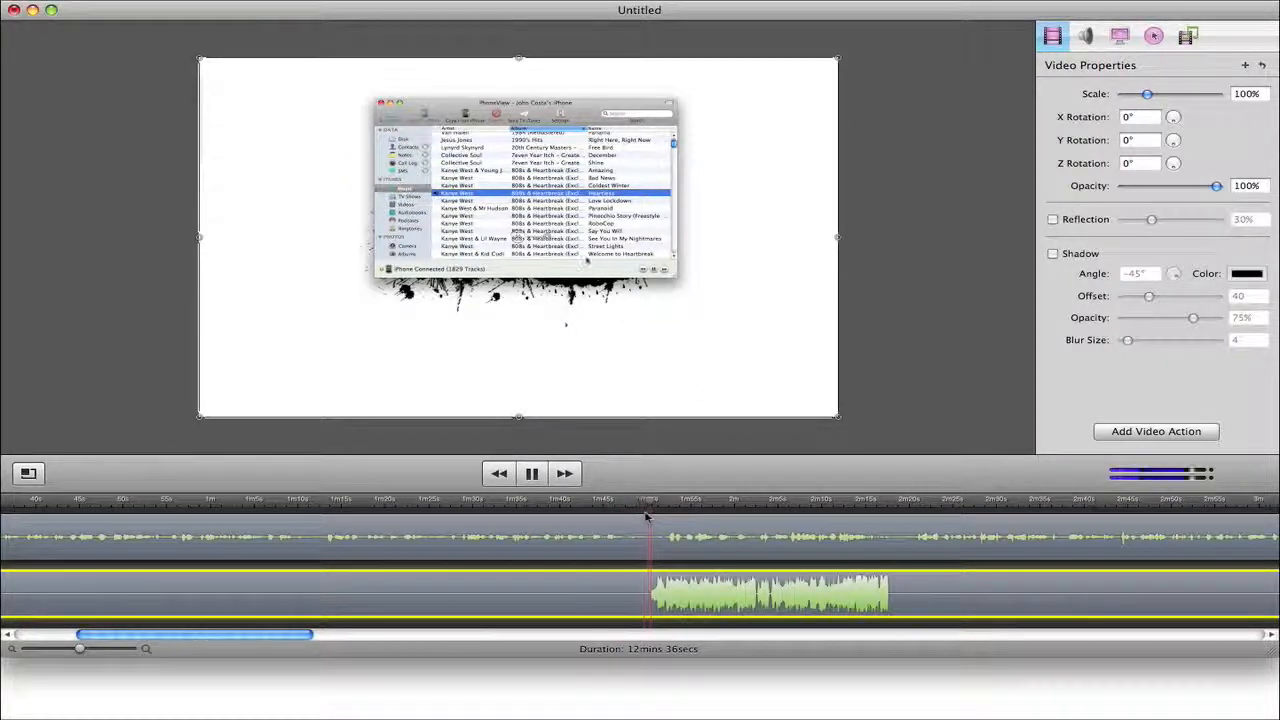
{"action": "left_click", "coordinate": [532, 472]}
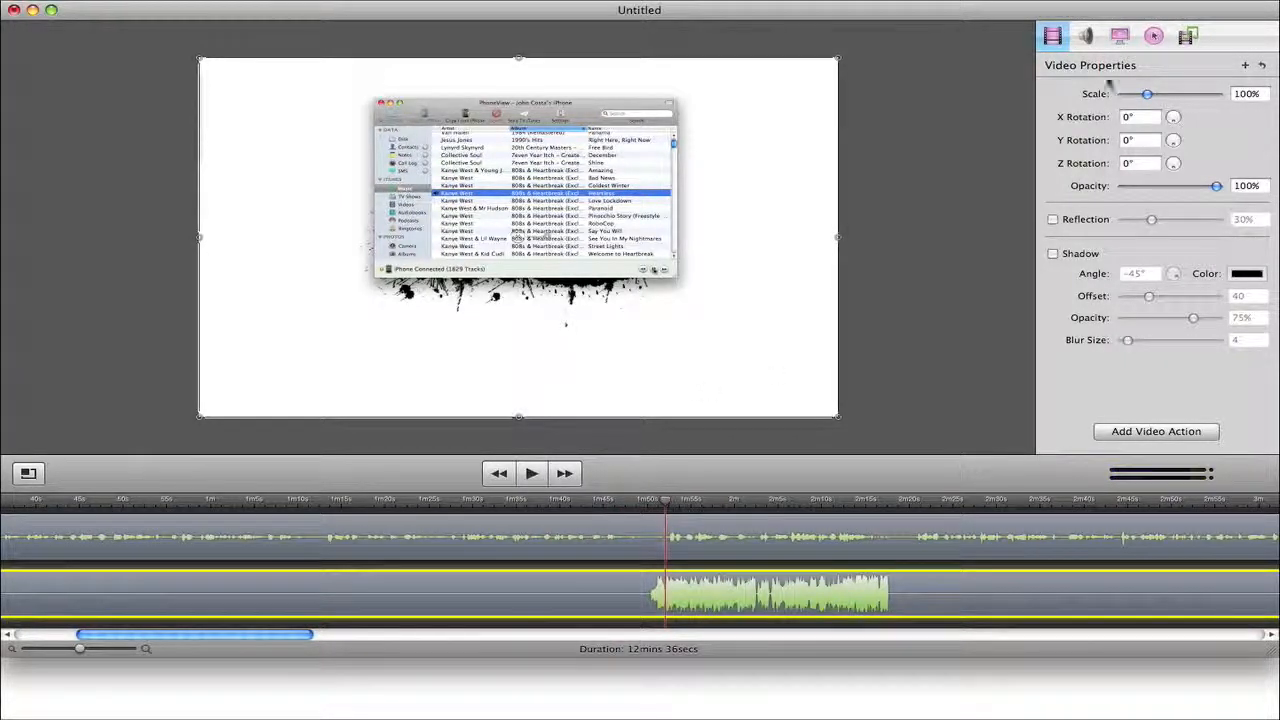
{"action": "left_click", "coordinate": [1152, 36]}
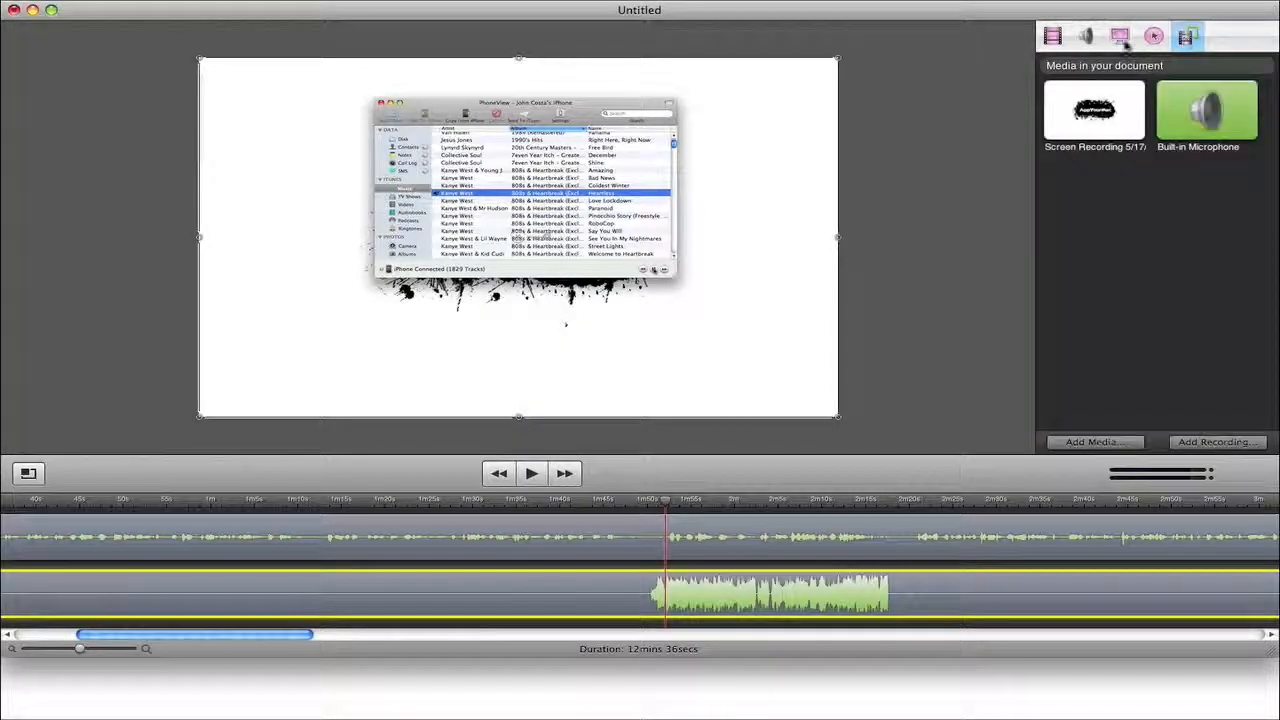
{"action": "left_click", "coordinate": [1052, 36]}
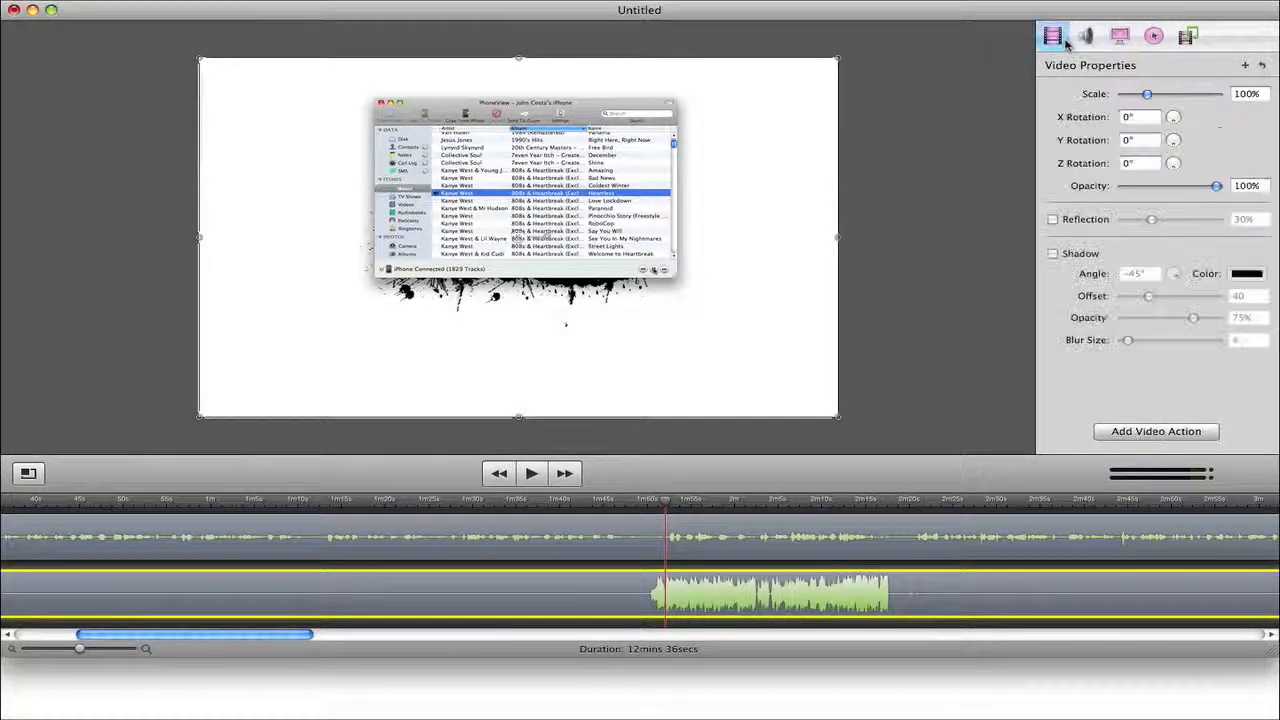